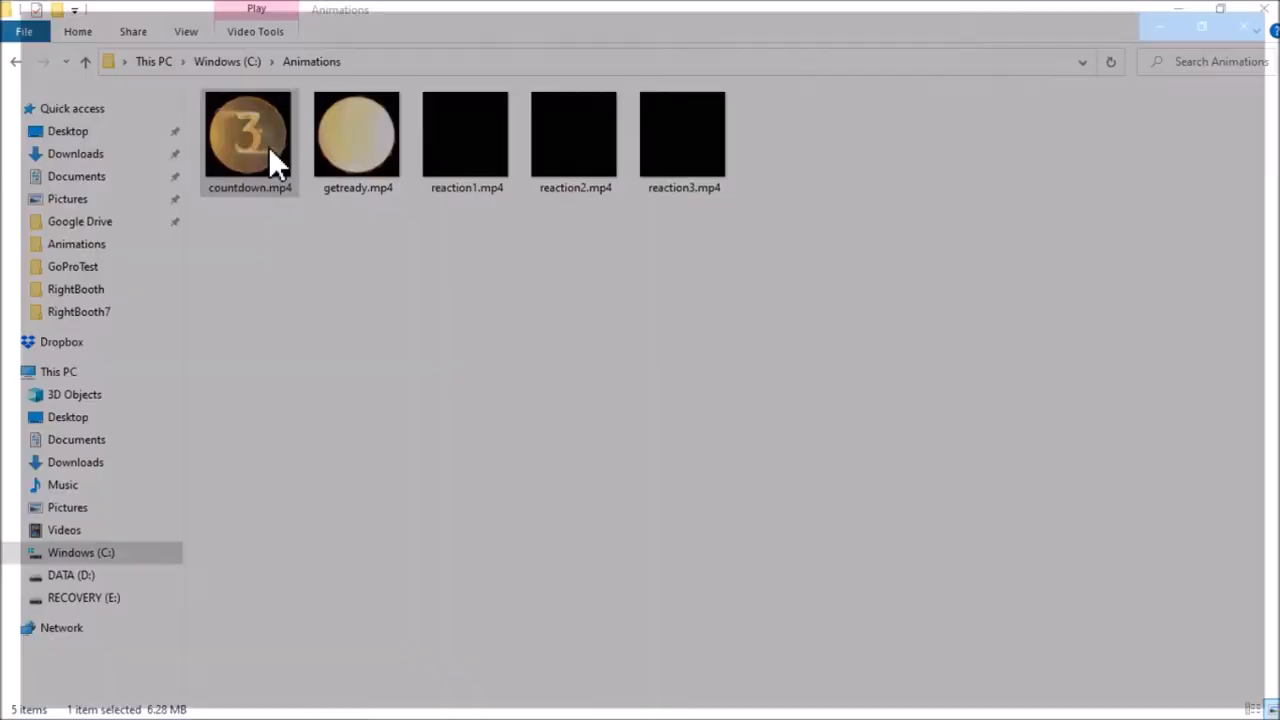
Play the countdown animation clip, then select the Show photo screen in the Screen Editor list
double_click(249, 135)
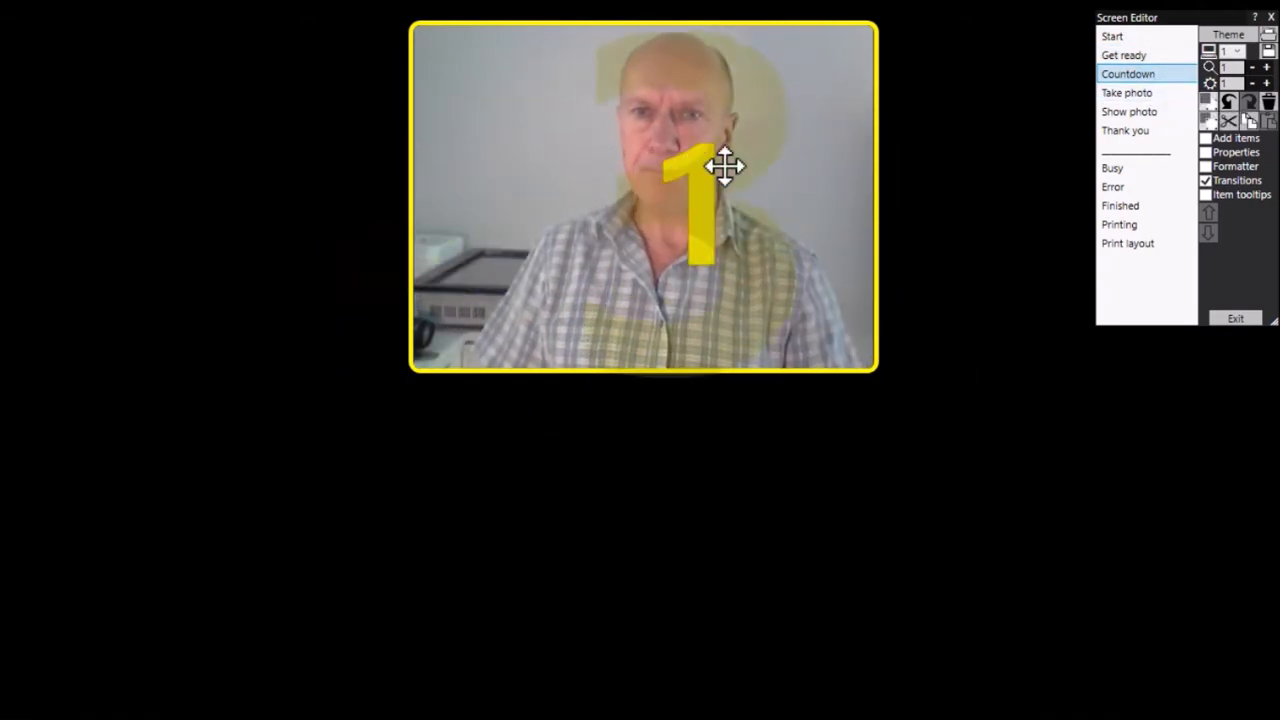
click(1128, 111)
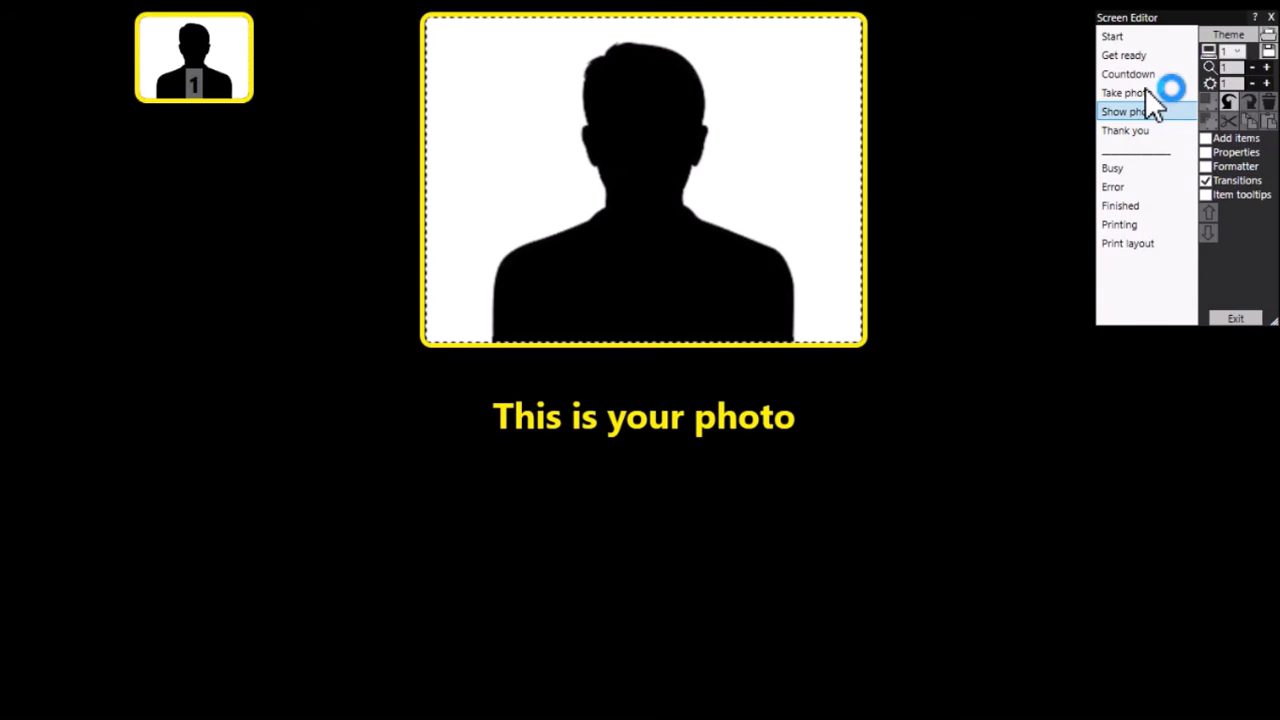
click(1236, 137)
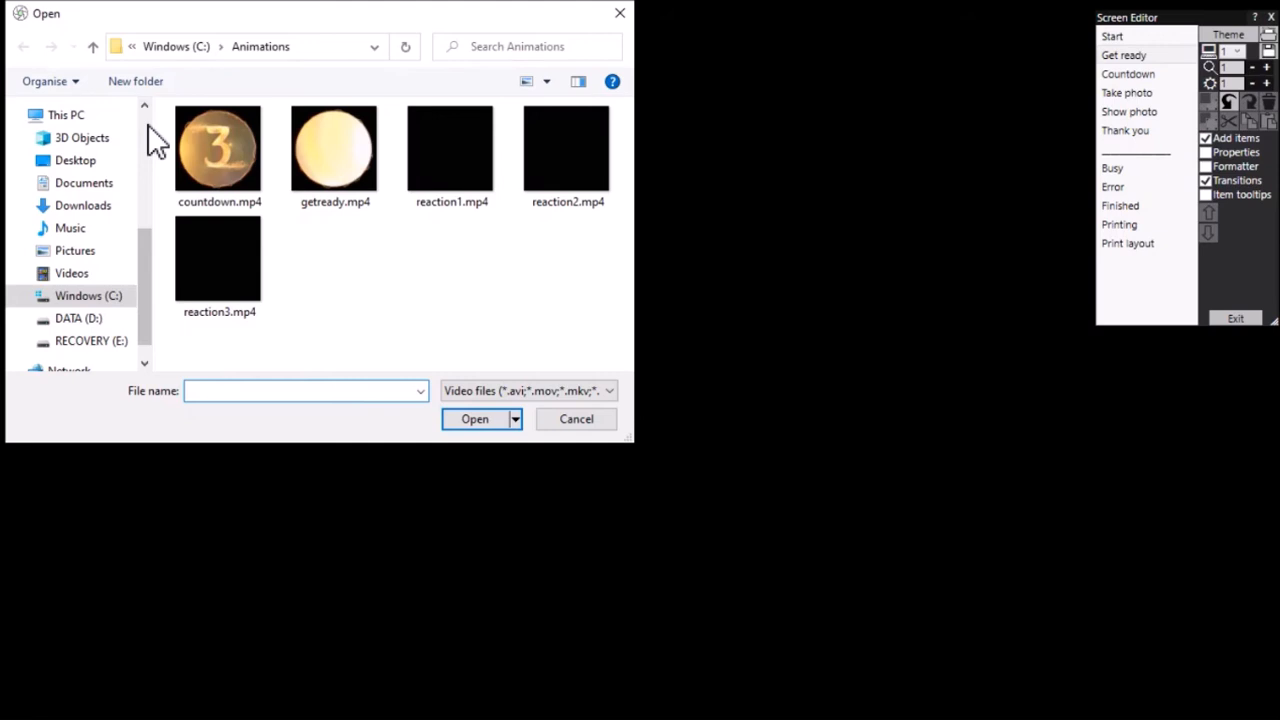
Add getready.mp4 as a full-screen video item on the Get ready screen
click(305, 391)
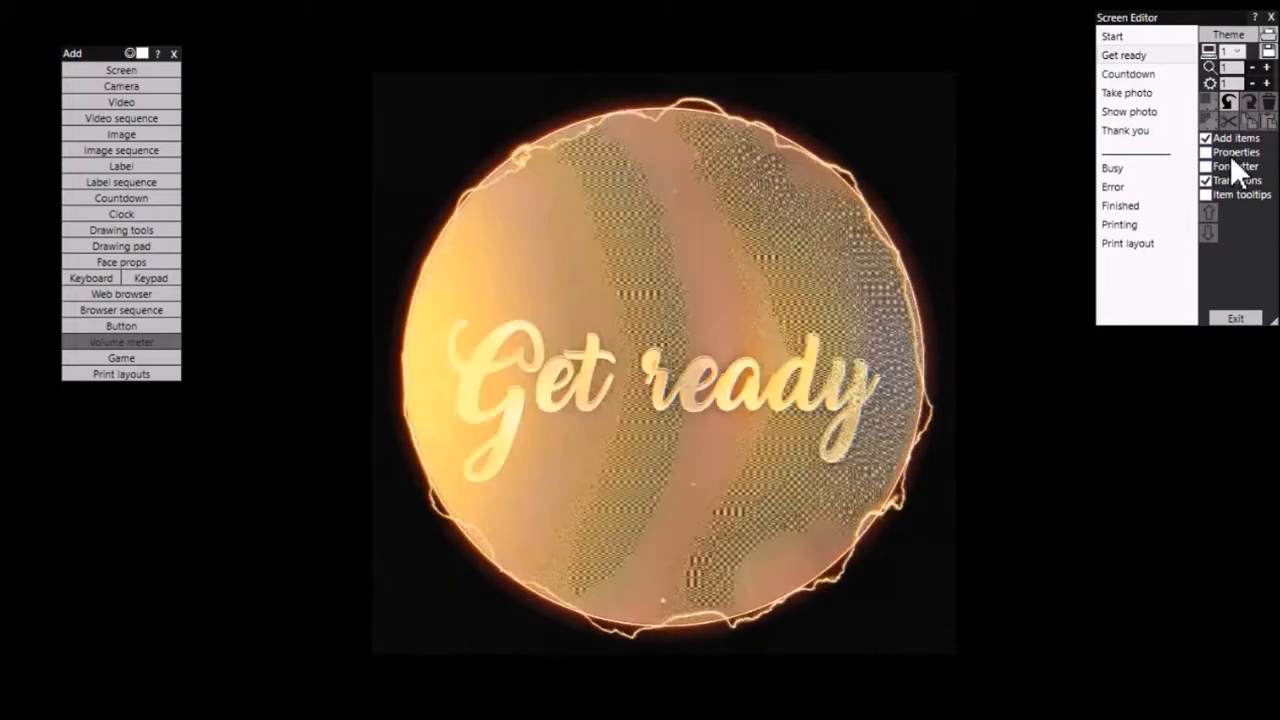
Set the Get ready screen's Timeout to On video item so it advances when the clip ends
click(1206, 152)
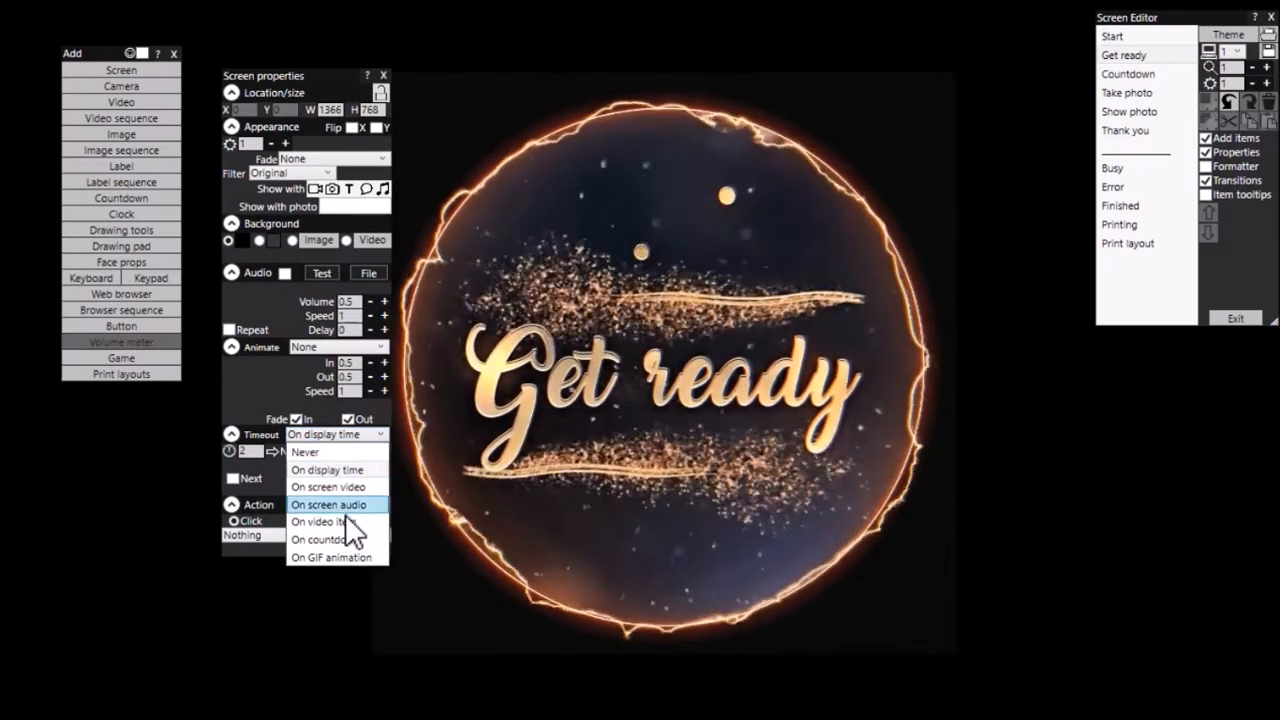
click(318, 521)
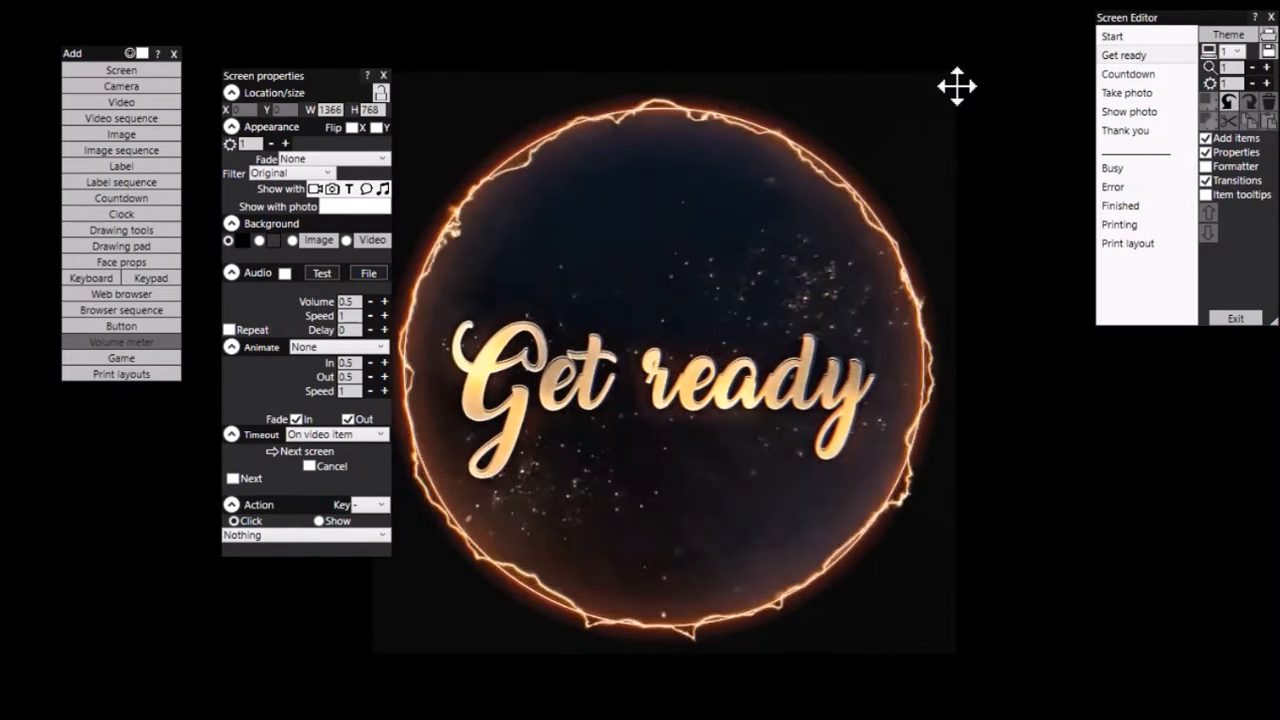
On the Countdown screen, remove the camera item and add countdown.mp4 behind the countdown digits
click(1128, 74)
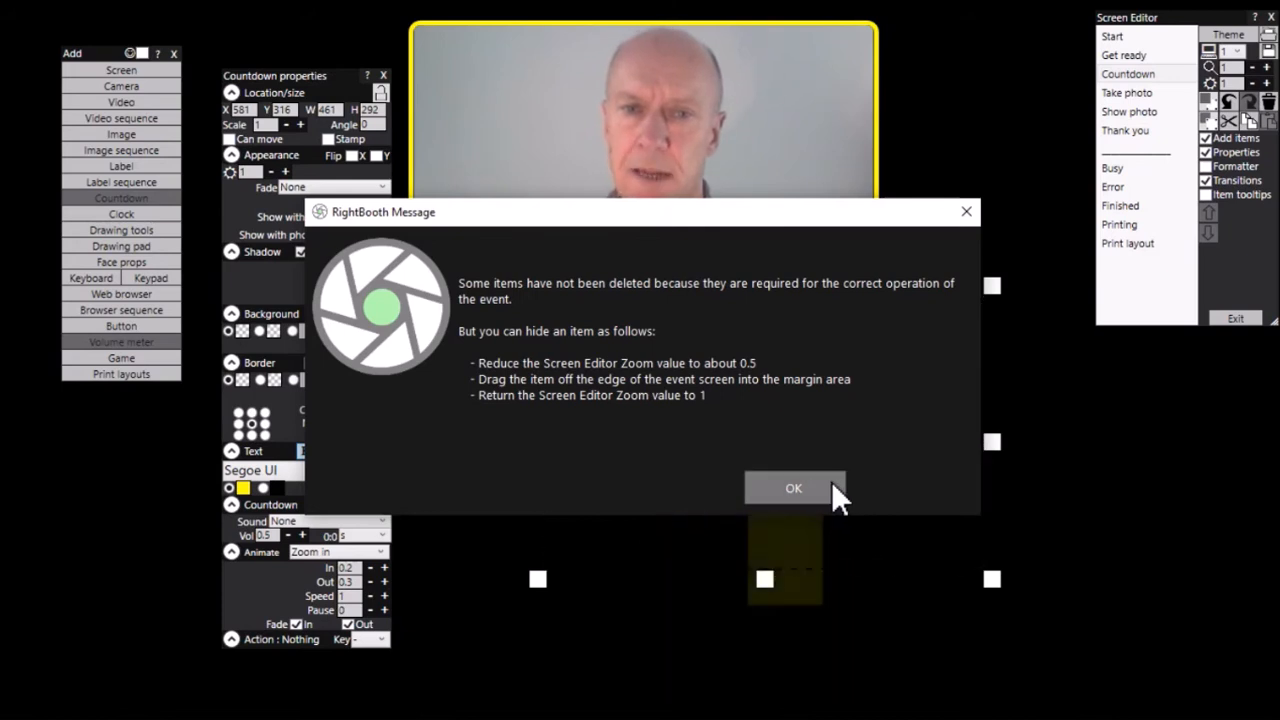
click(793, 488)
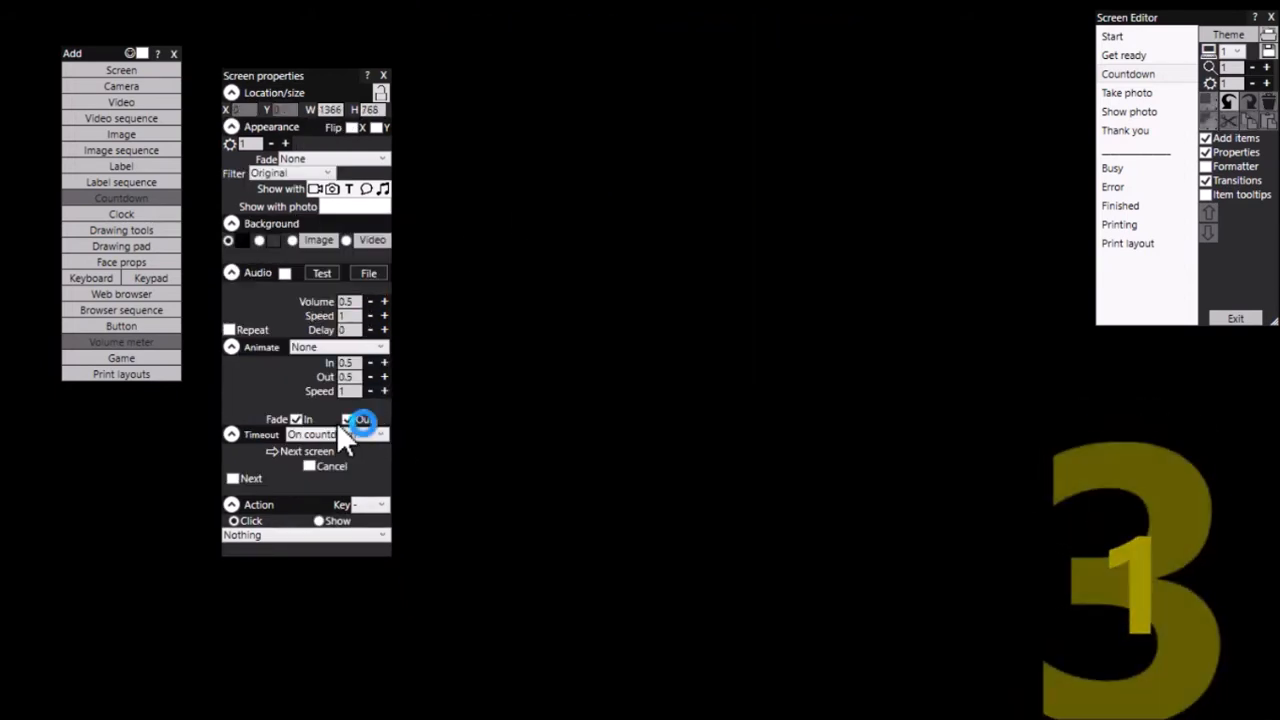
click(368, 272)
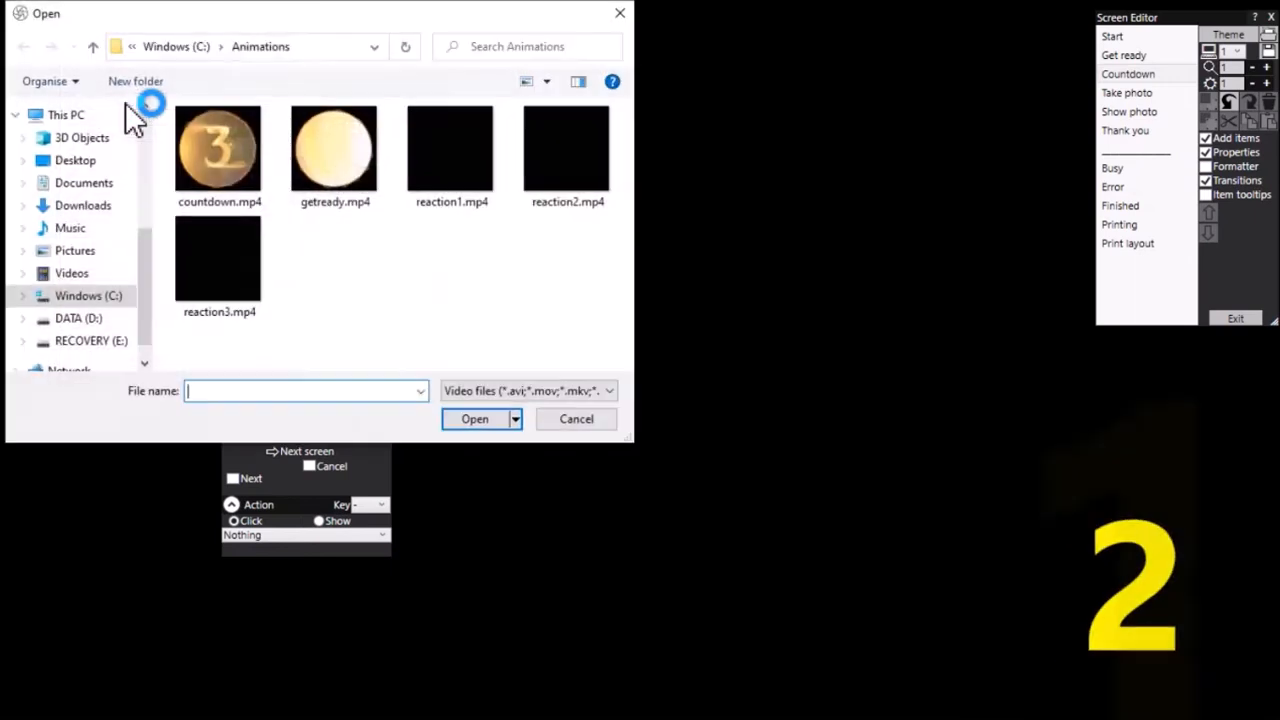
click(218, 150)
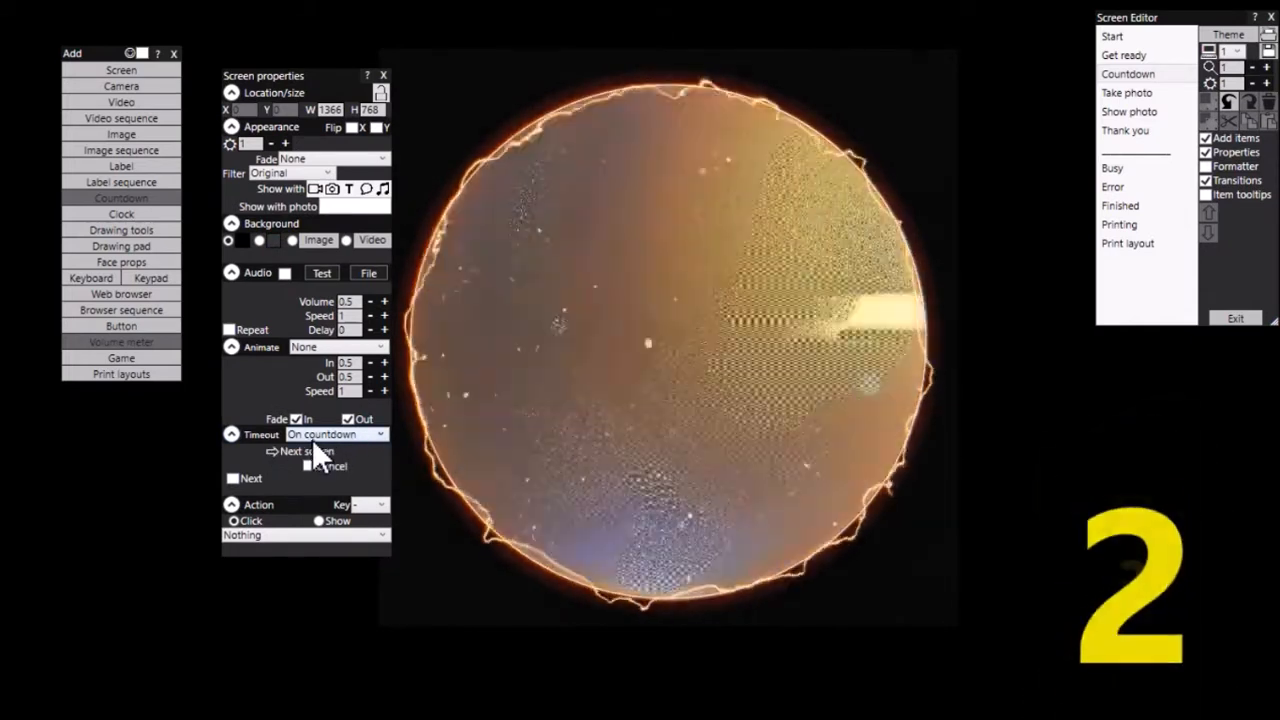
click(1130, 575)
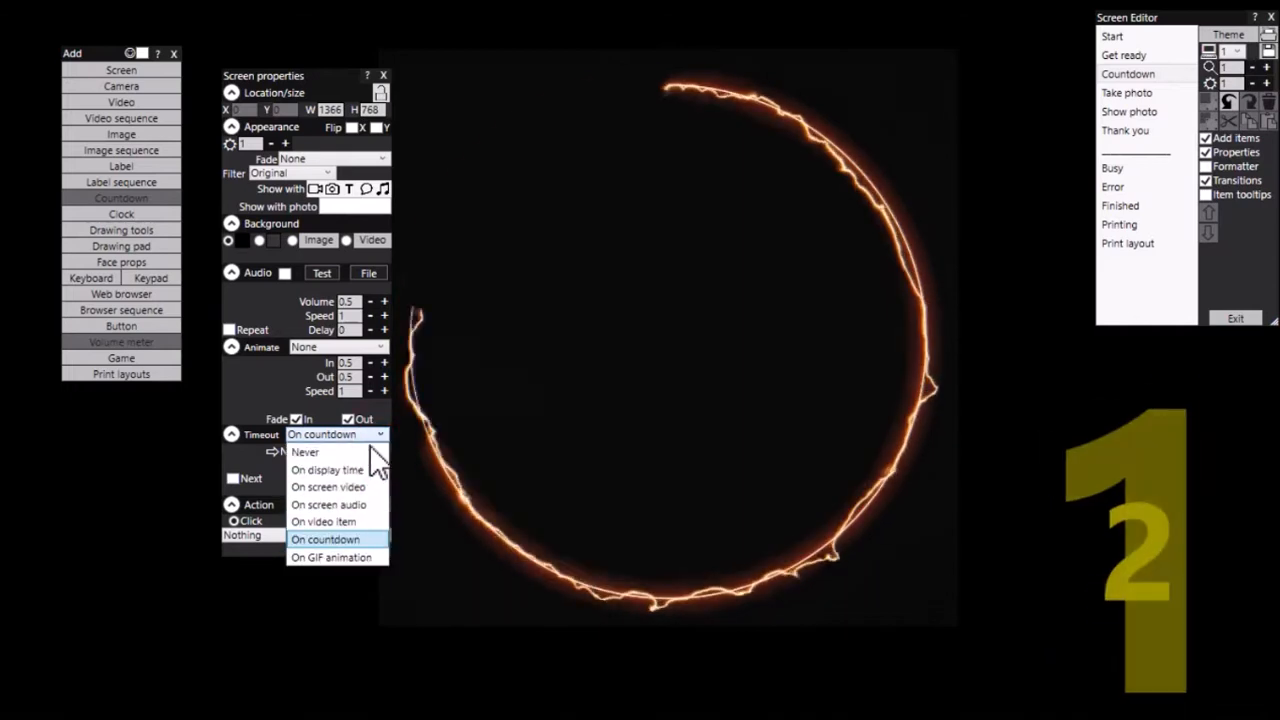
mouse_move(325, 521)
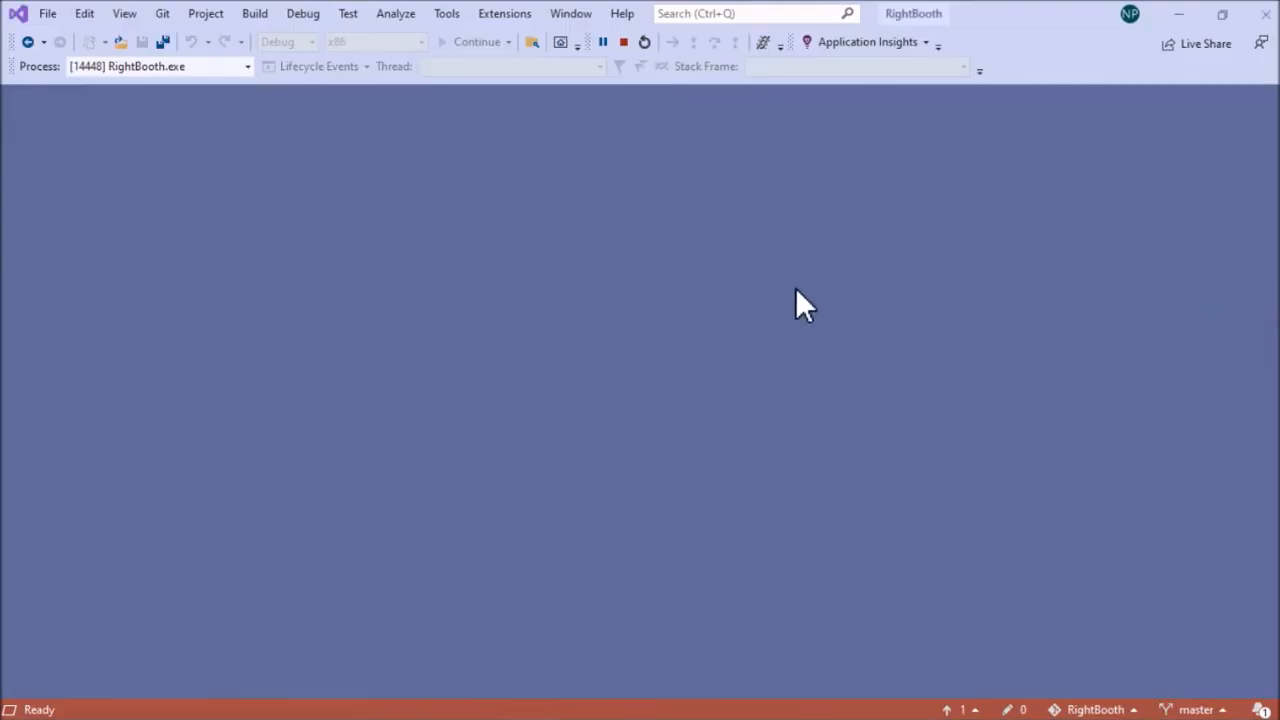
mouse_move(670, 588)
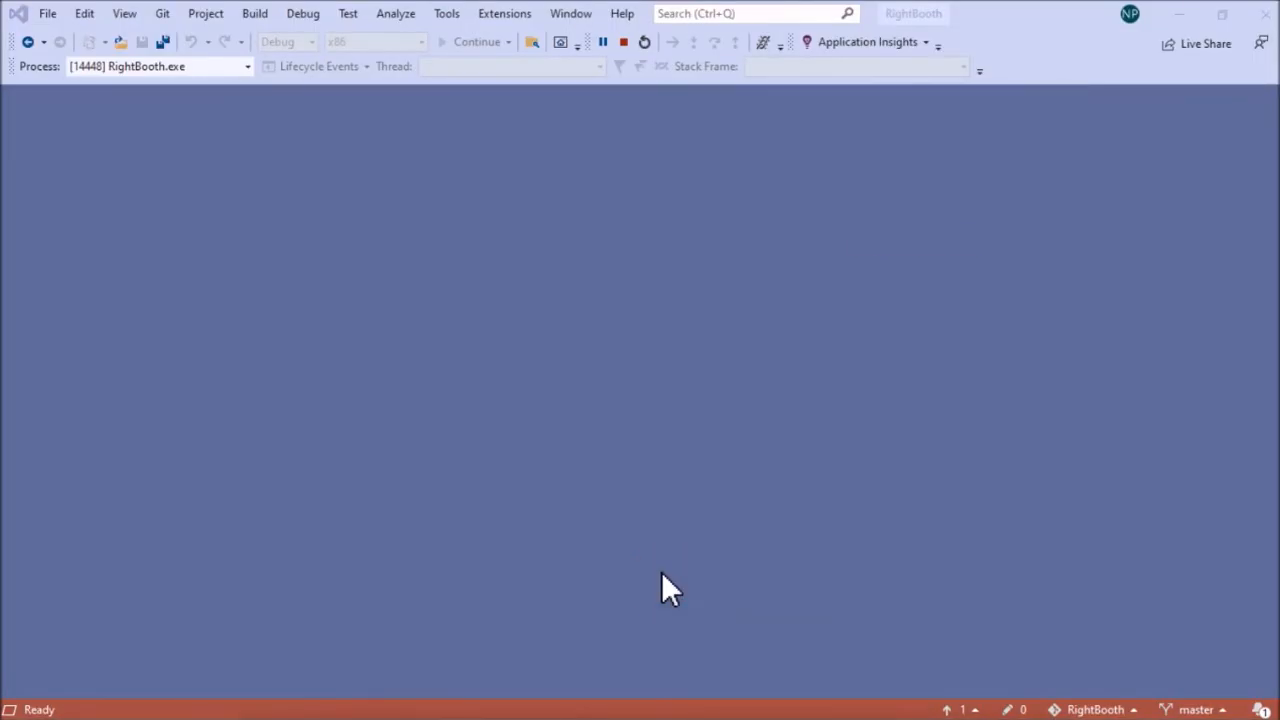
mouse_move(875, 455)
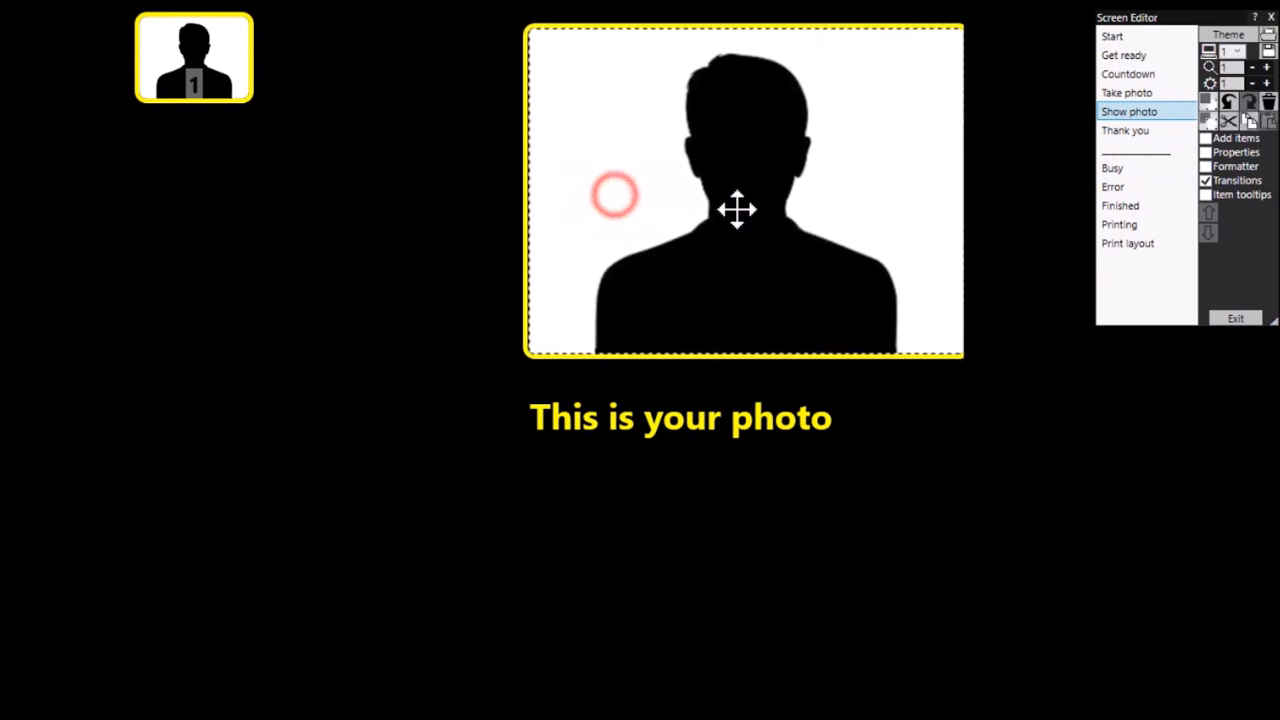
Move the photo and caption aside and place an enlarged video sequence item on Show photo
drag(738, 209, 908, 420)
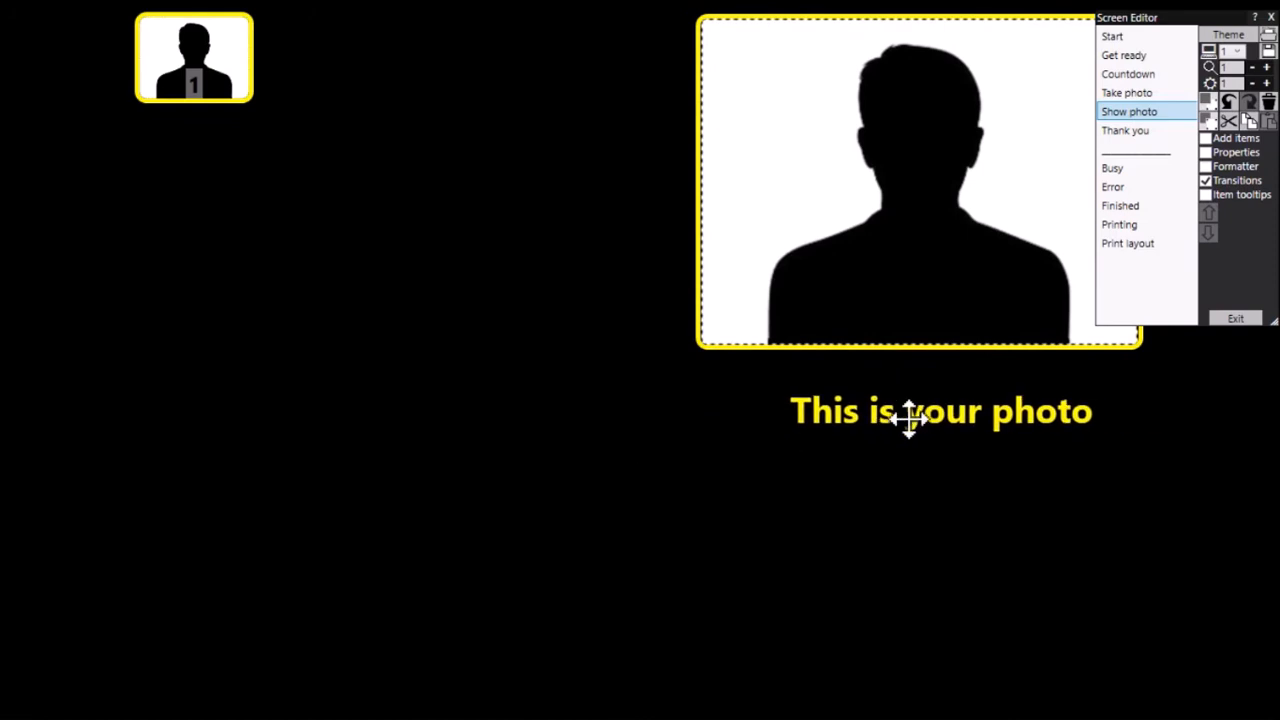
click(1235, 137)
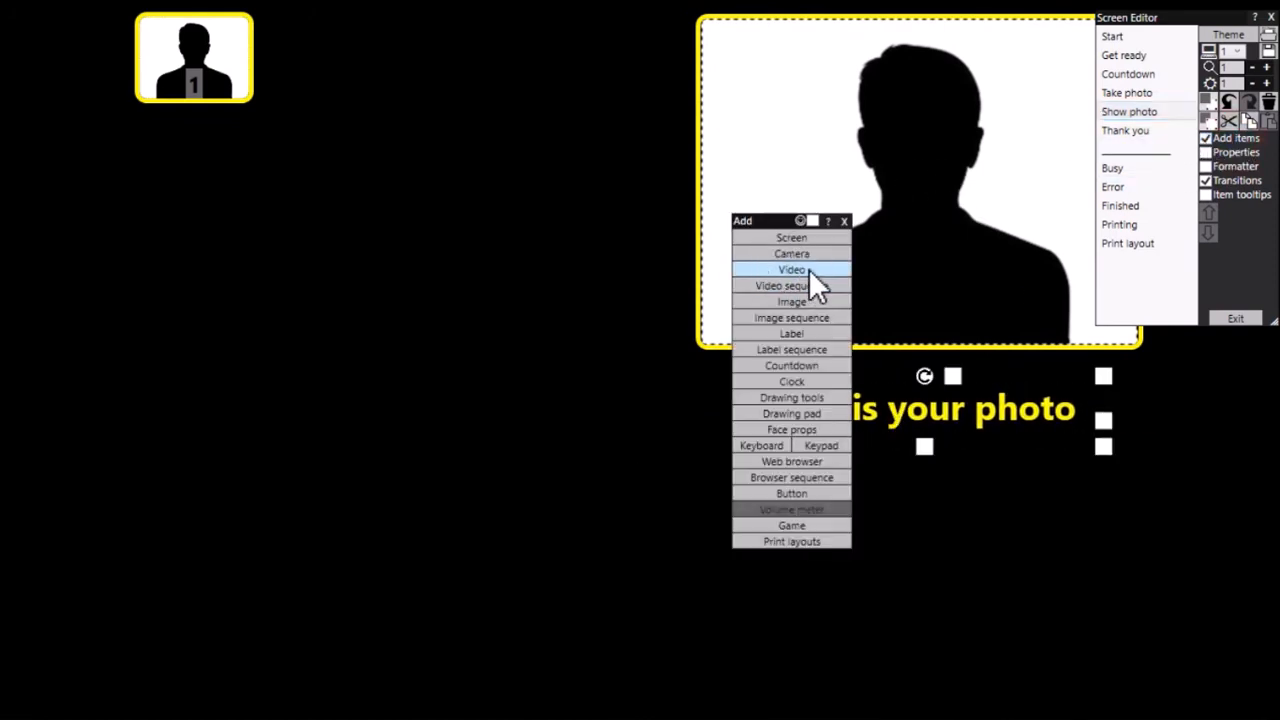
mouse_move(815, 287)
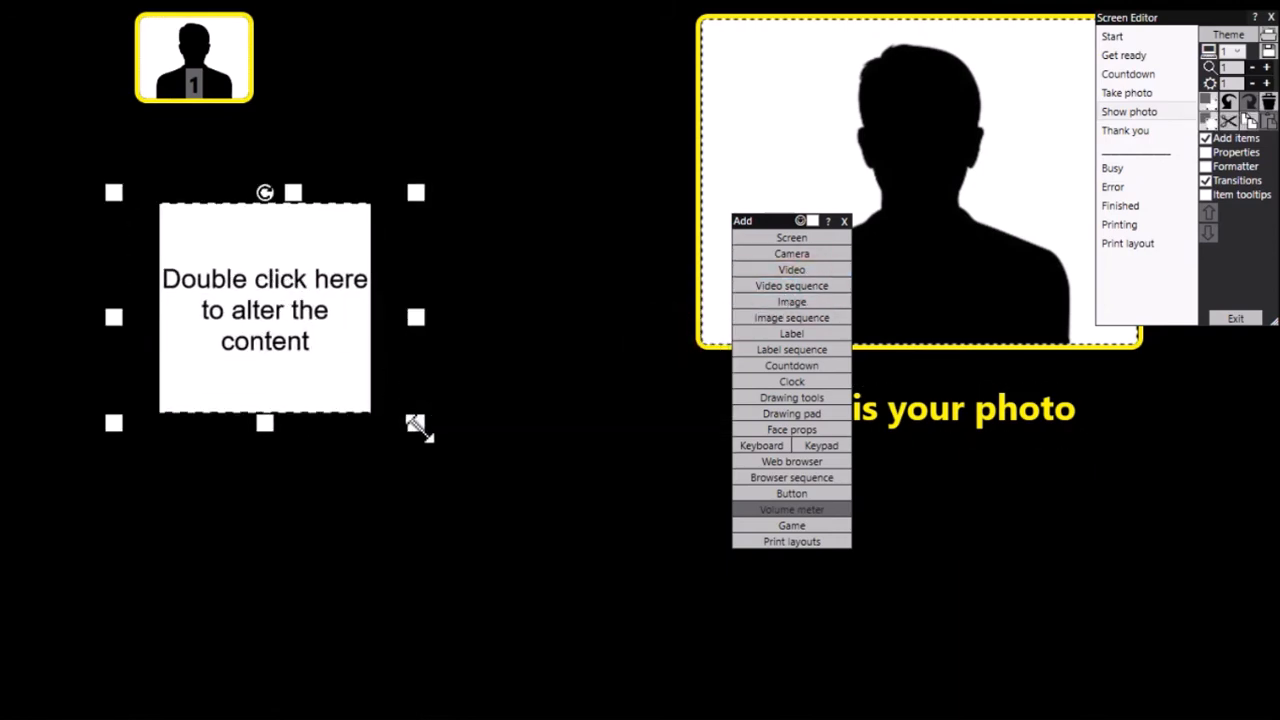
drag(415, 423, 615, 670)
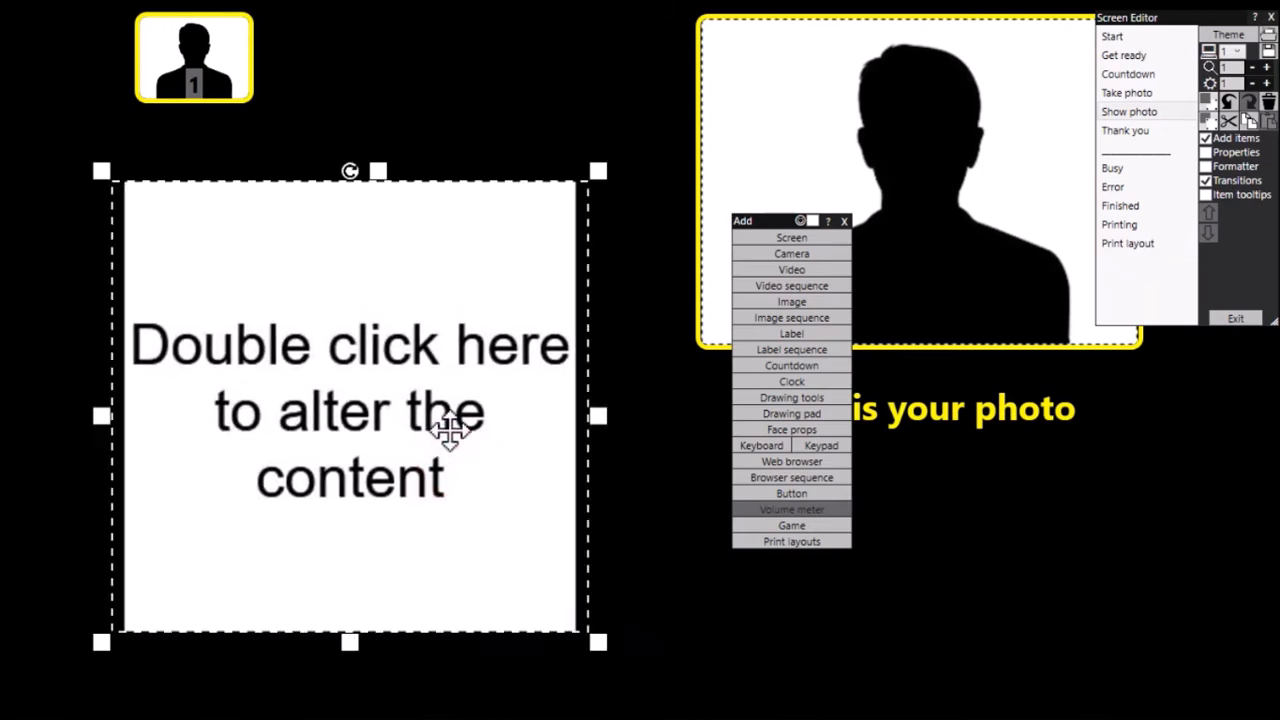
mouse_move(335, 380)
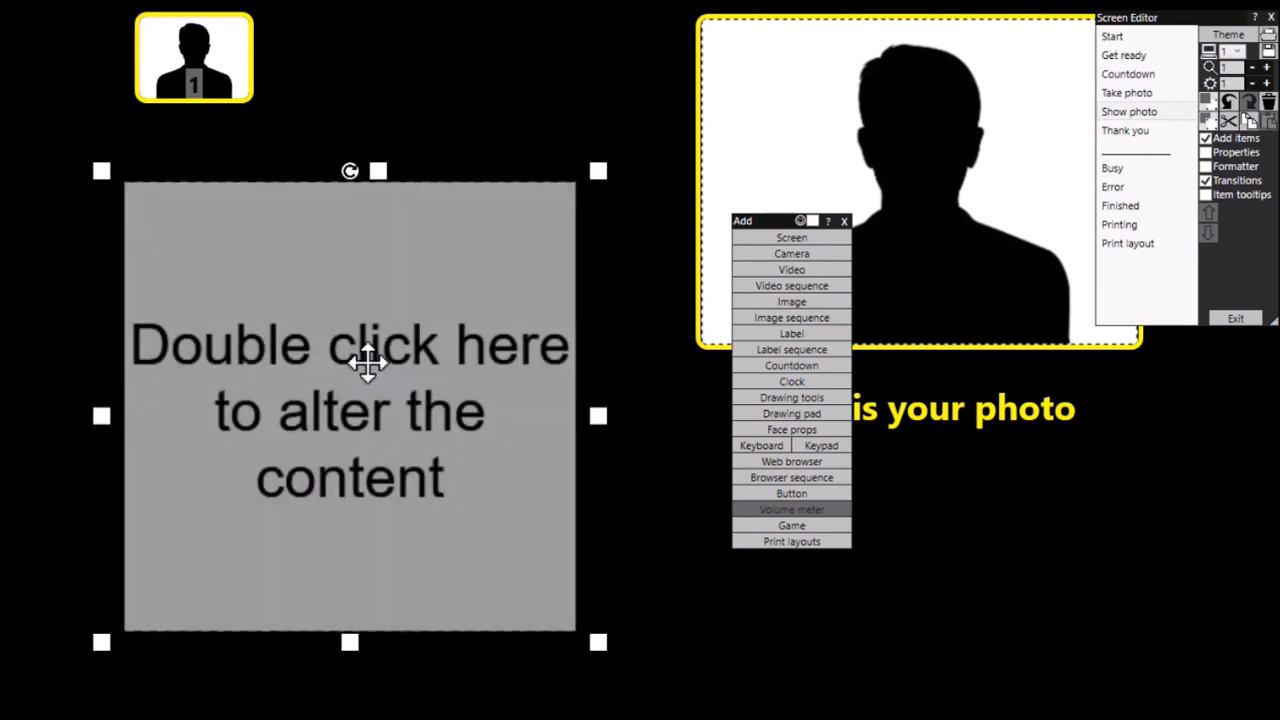
click(791, 285)
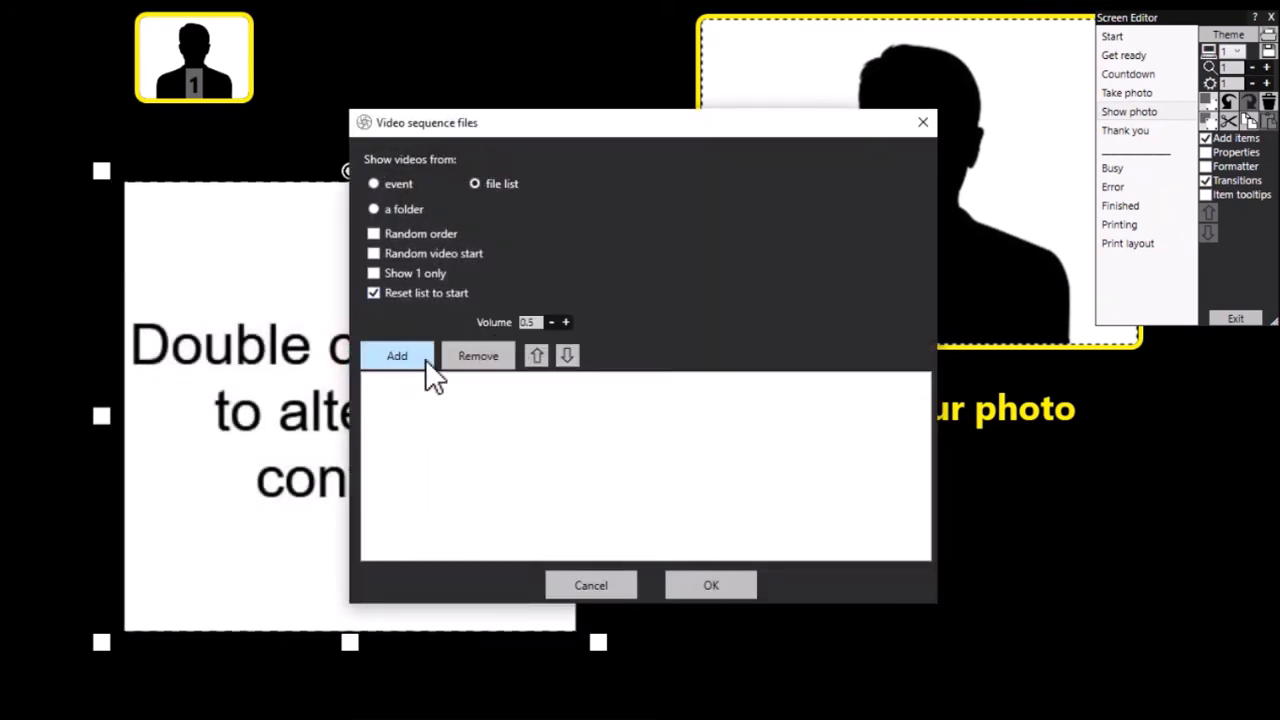
Add reaction1, reaction2 and reaction3.mp4 to the video sequence and preview each clip
click(397, 356)
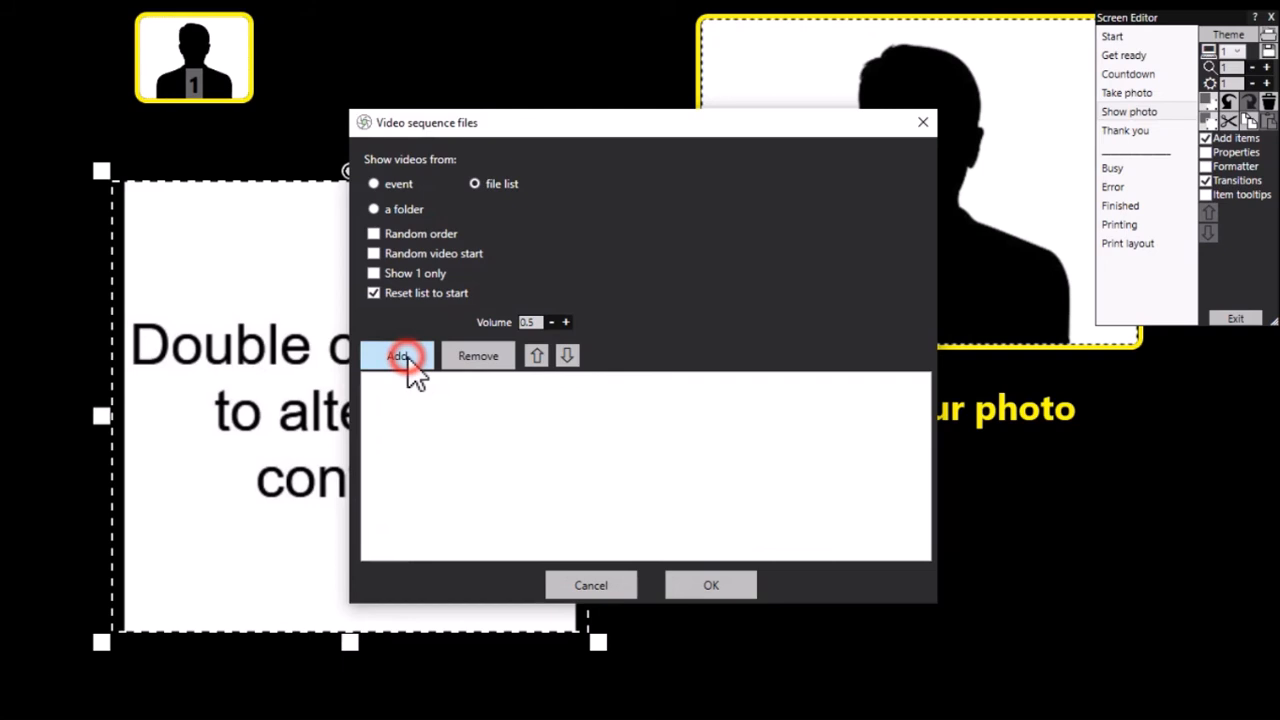
click(398, 356)
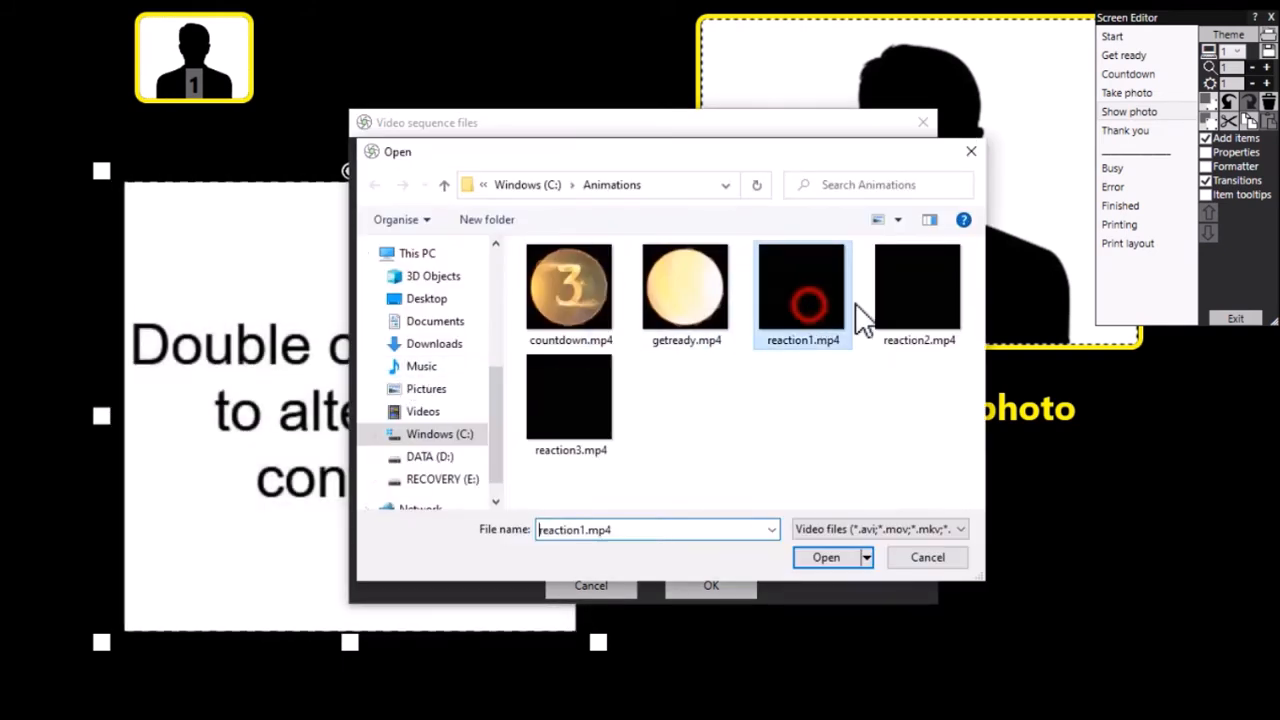
click(570, 400)
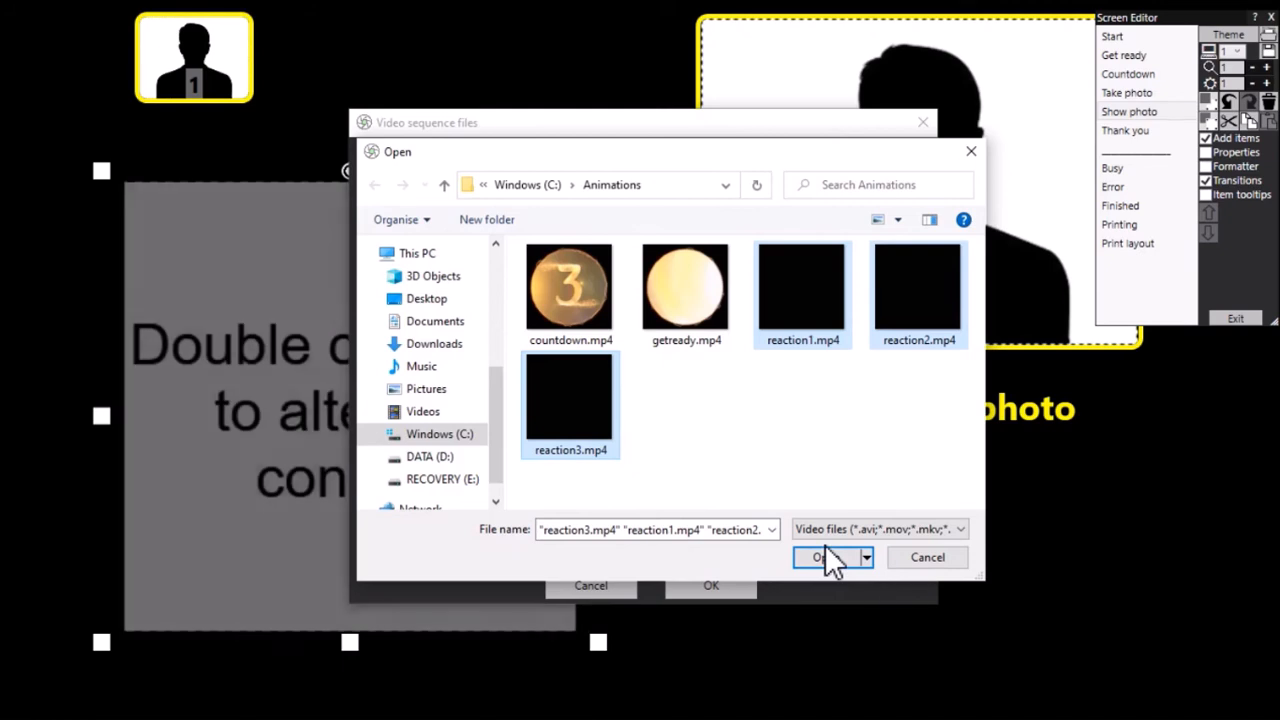
click(822, 557)
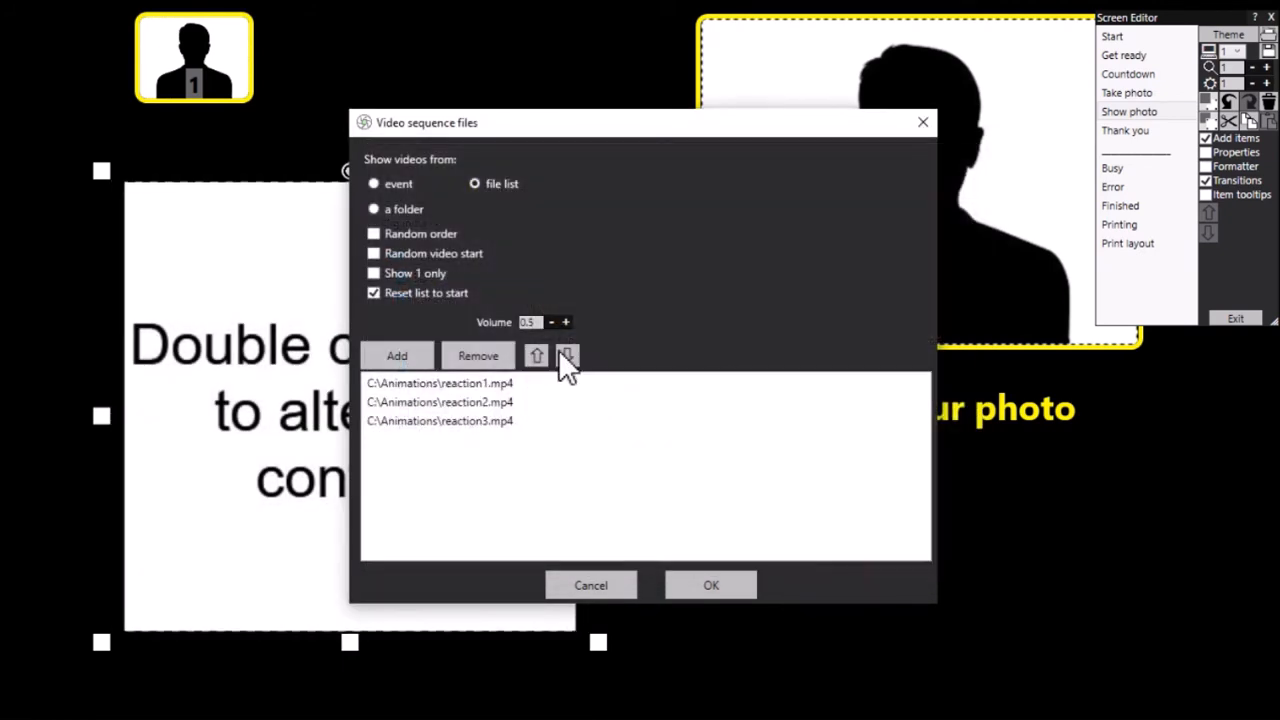
click(440, 383)
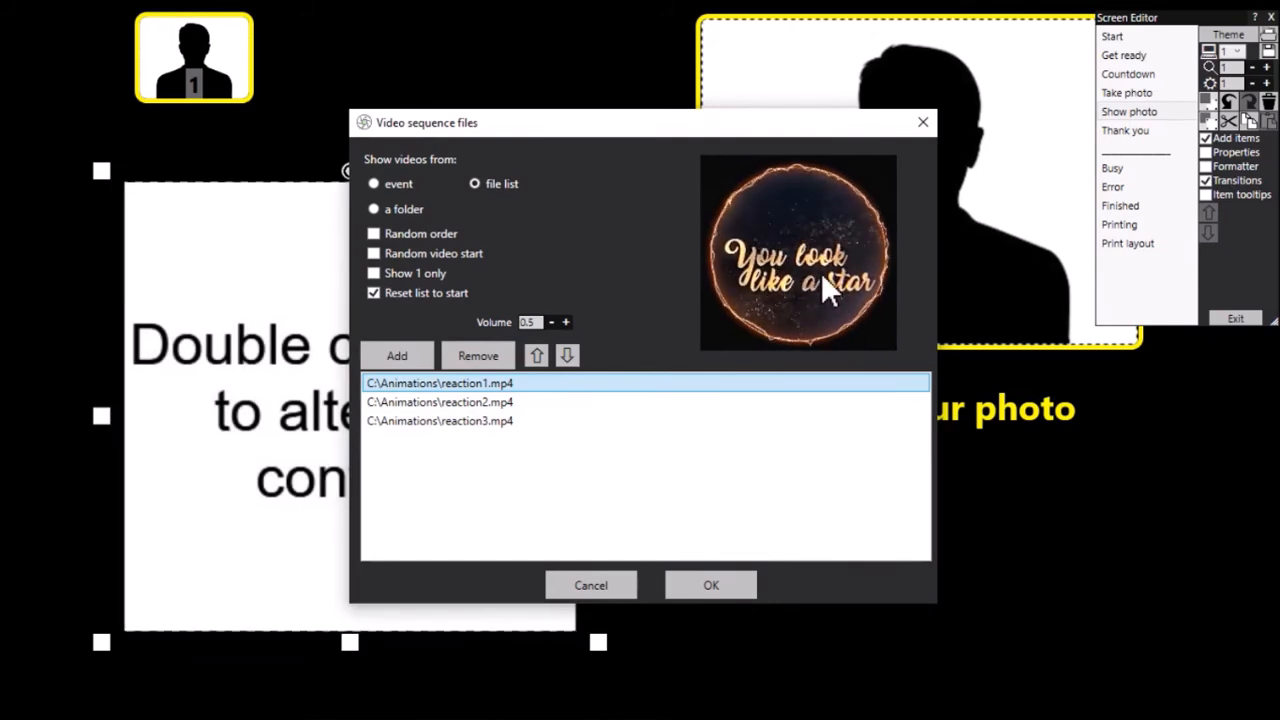
click(440, 402)
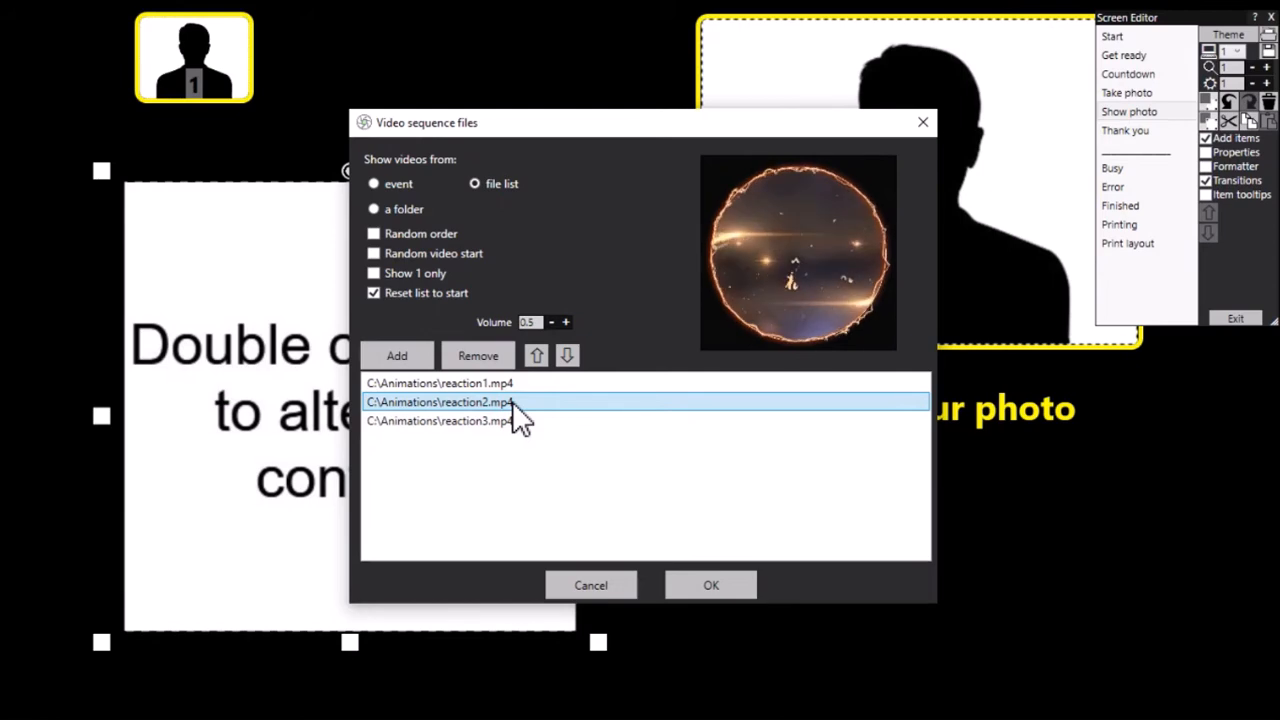
click(440, 420)
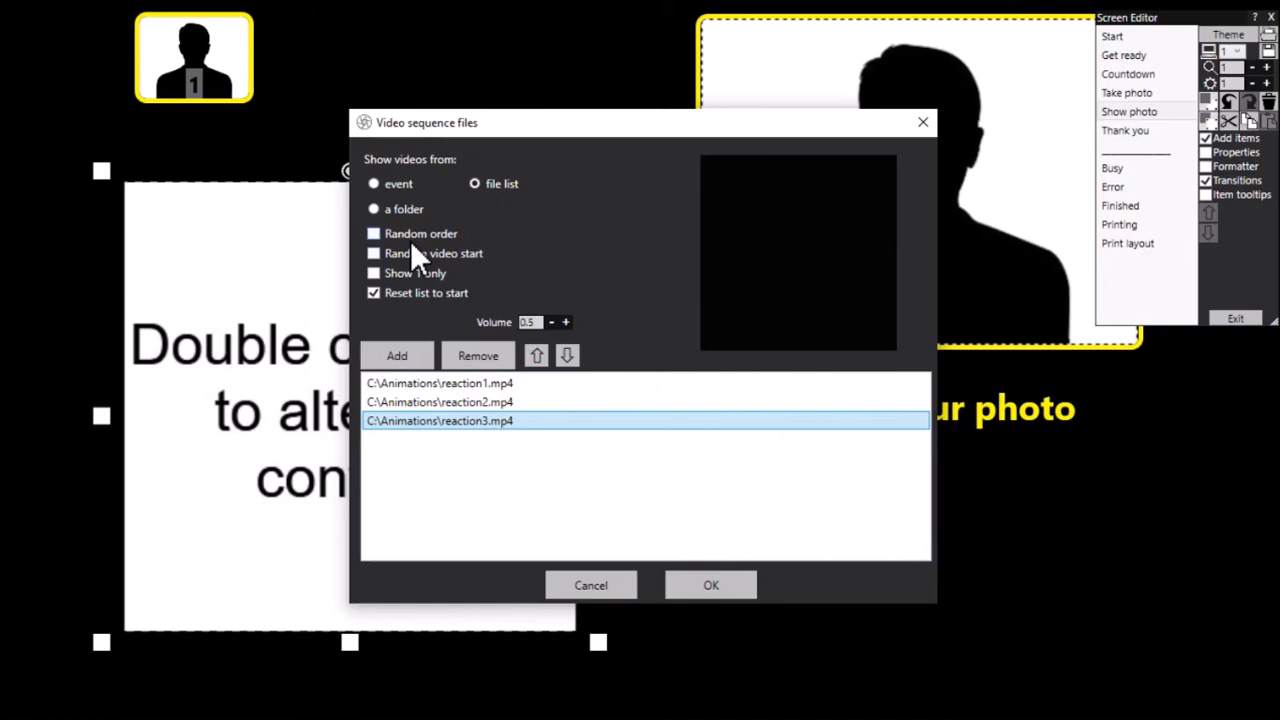
Set the sequence to Show 1 only in Random order and confirm the settings
click(373, 273)
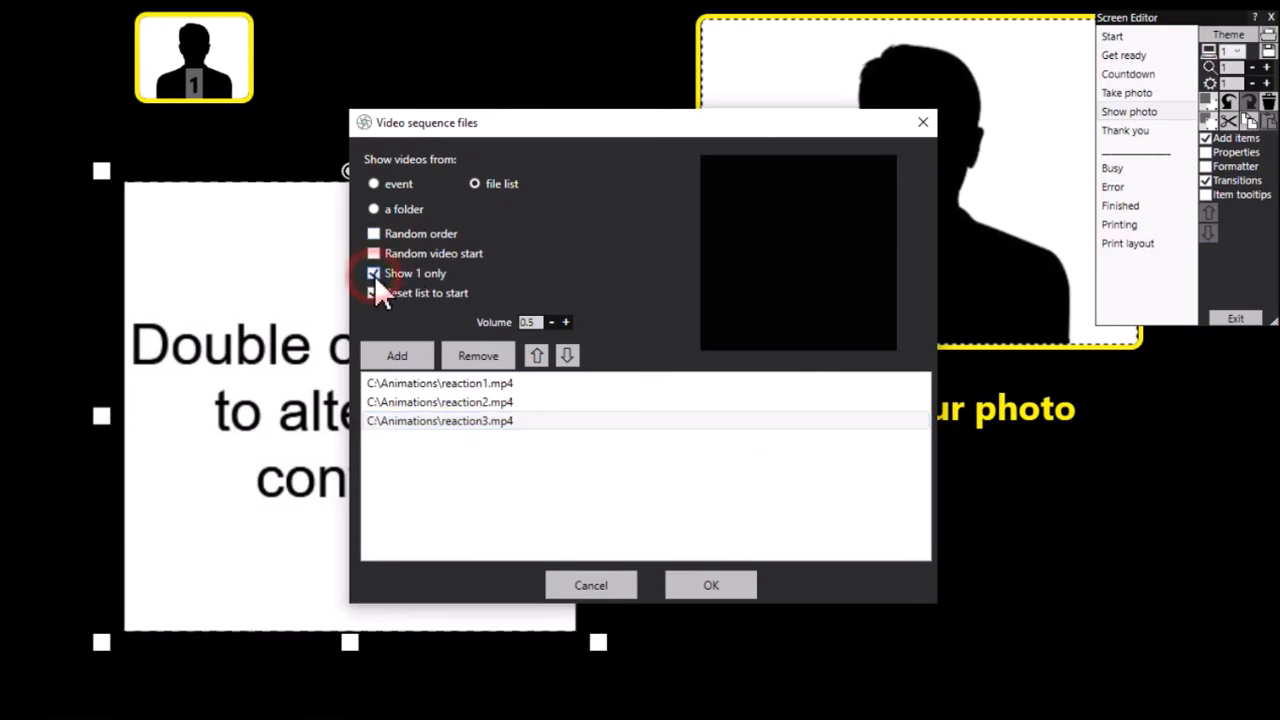
click(373, 292)
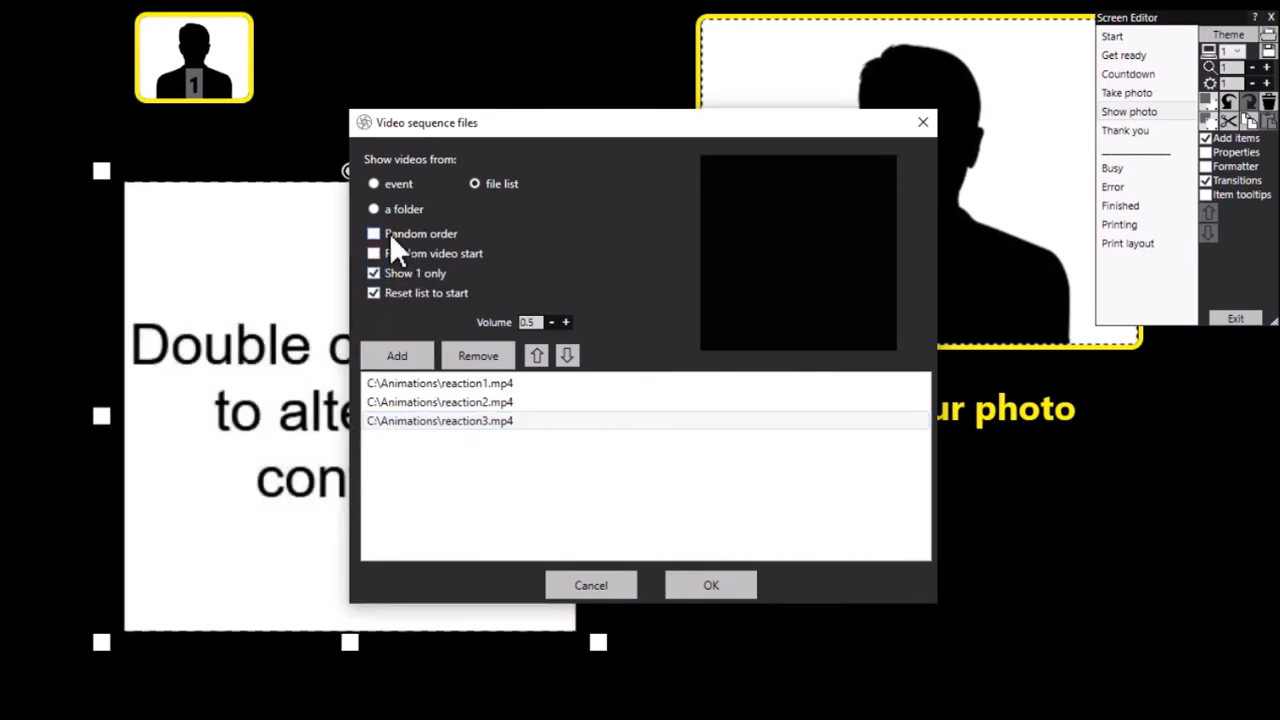
click(374, 233)
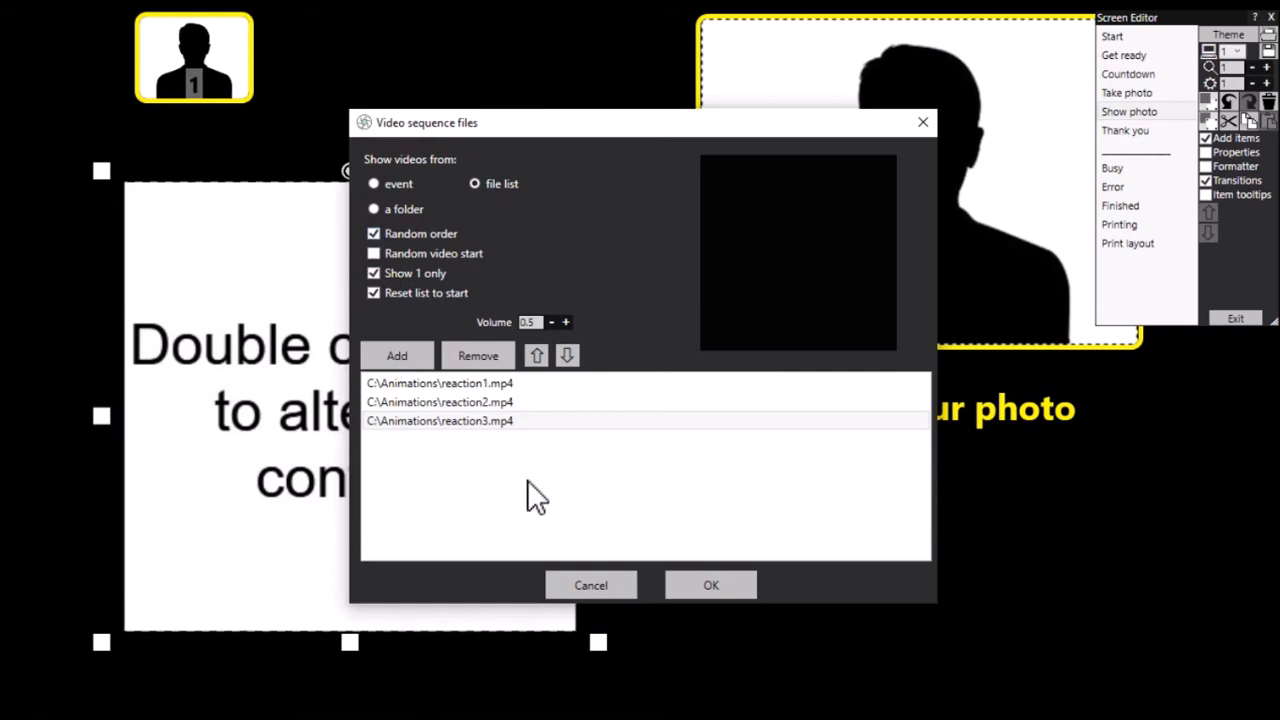
click(711, 585)
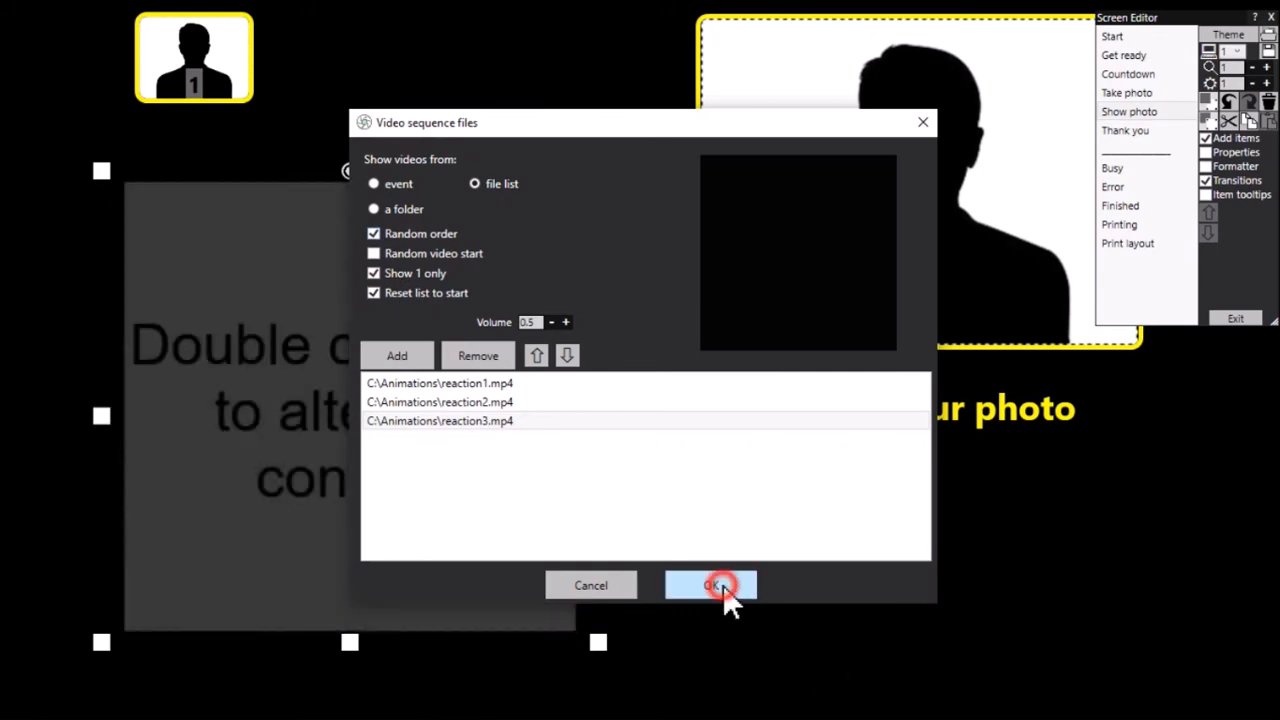
click(710, 585)
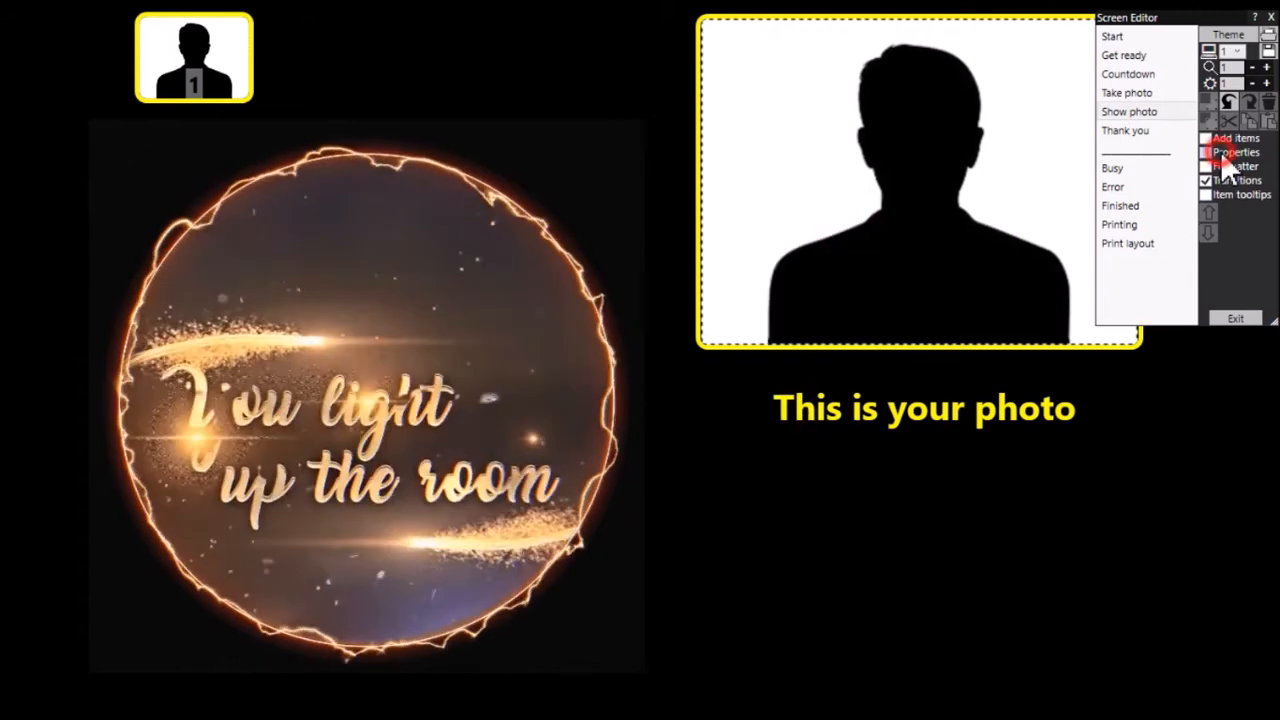
Review the Show photo screen properties, then exit the Screen Editor to the main event window
click(1233, 151)
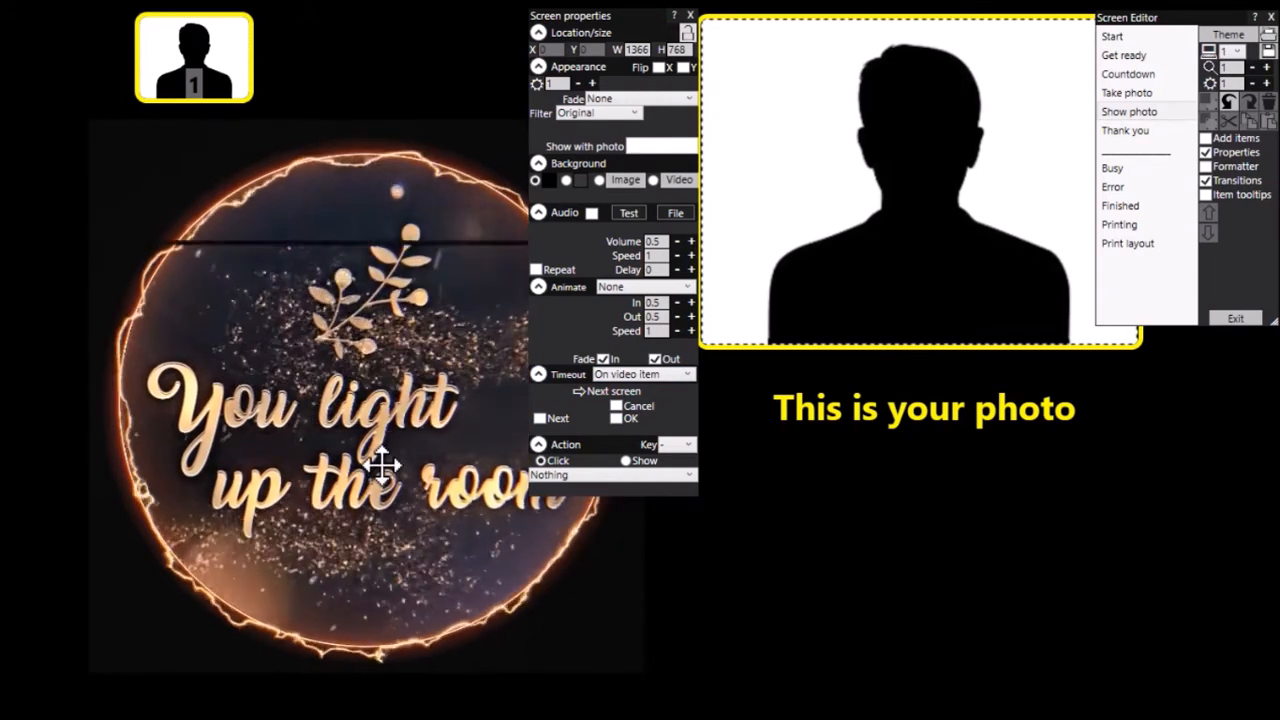
click(1123, 55)
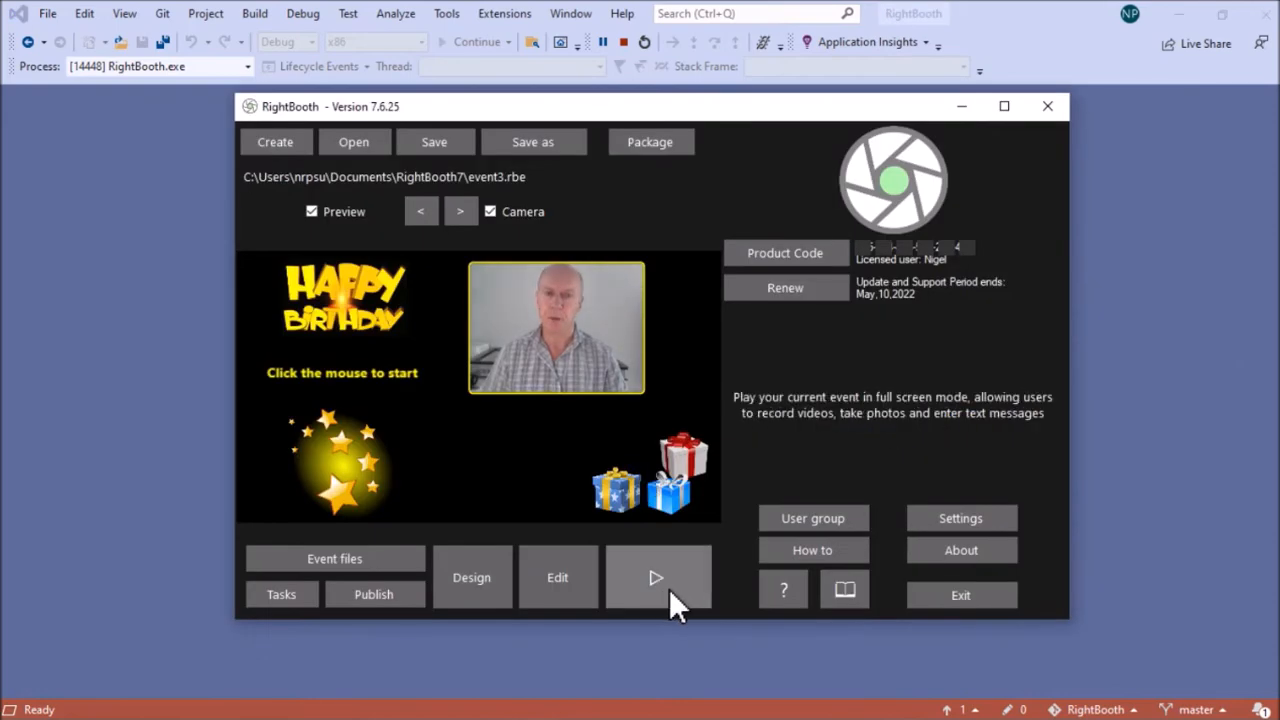
Run the event in full-screen play mode to test the animated screens
click(656, 577)
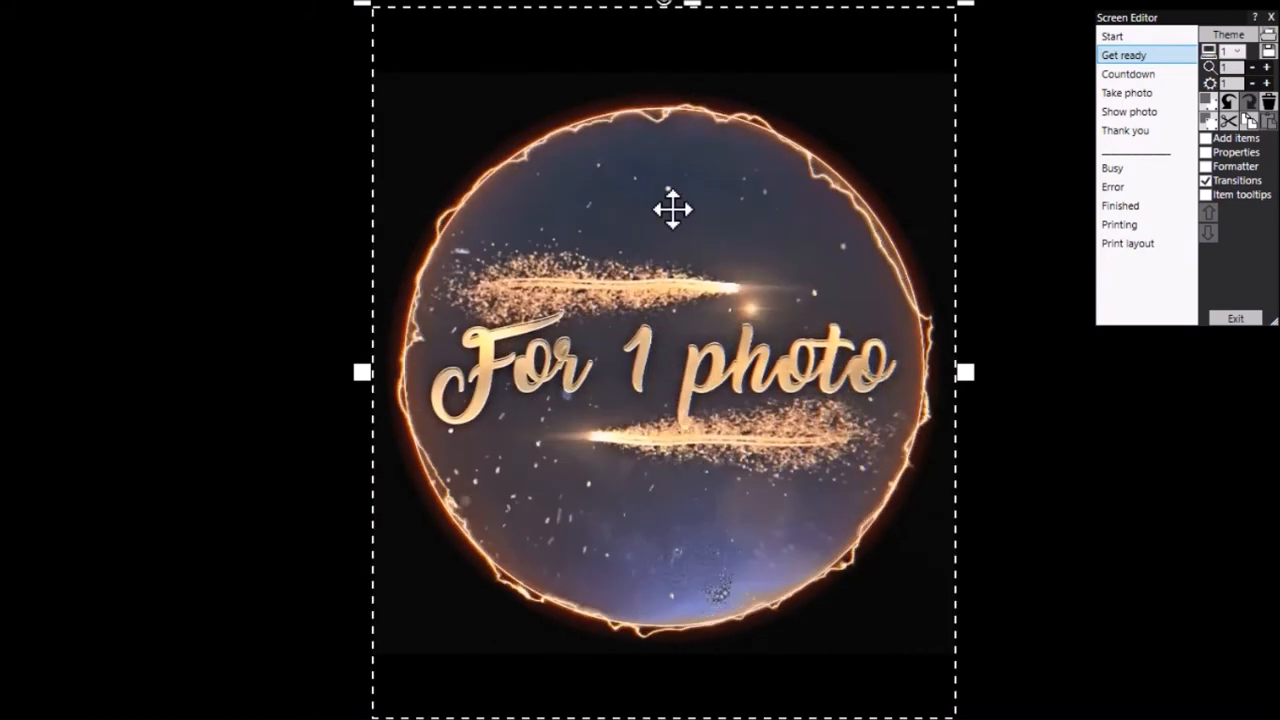
Step through Countdown and Show photo, recheck the three-file reaction sequence and close its settings
click(1236, 137)
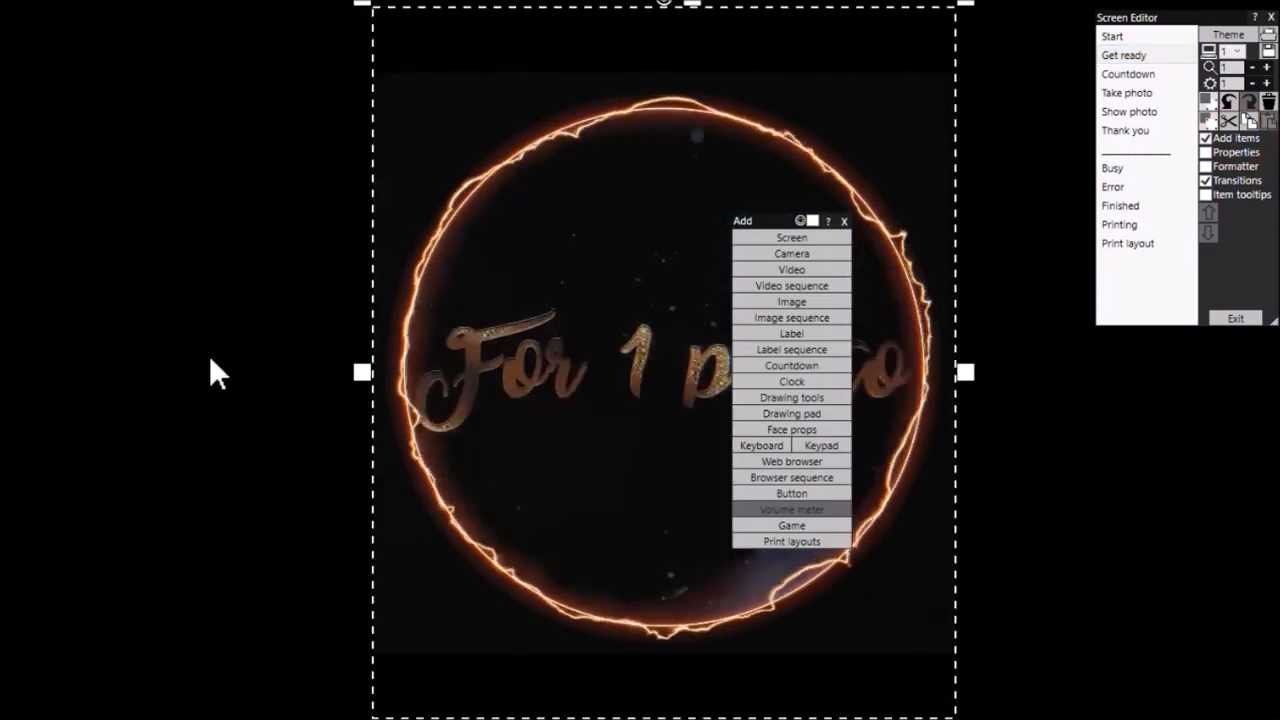
mouse_move(800, 290)
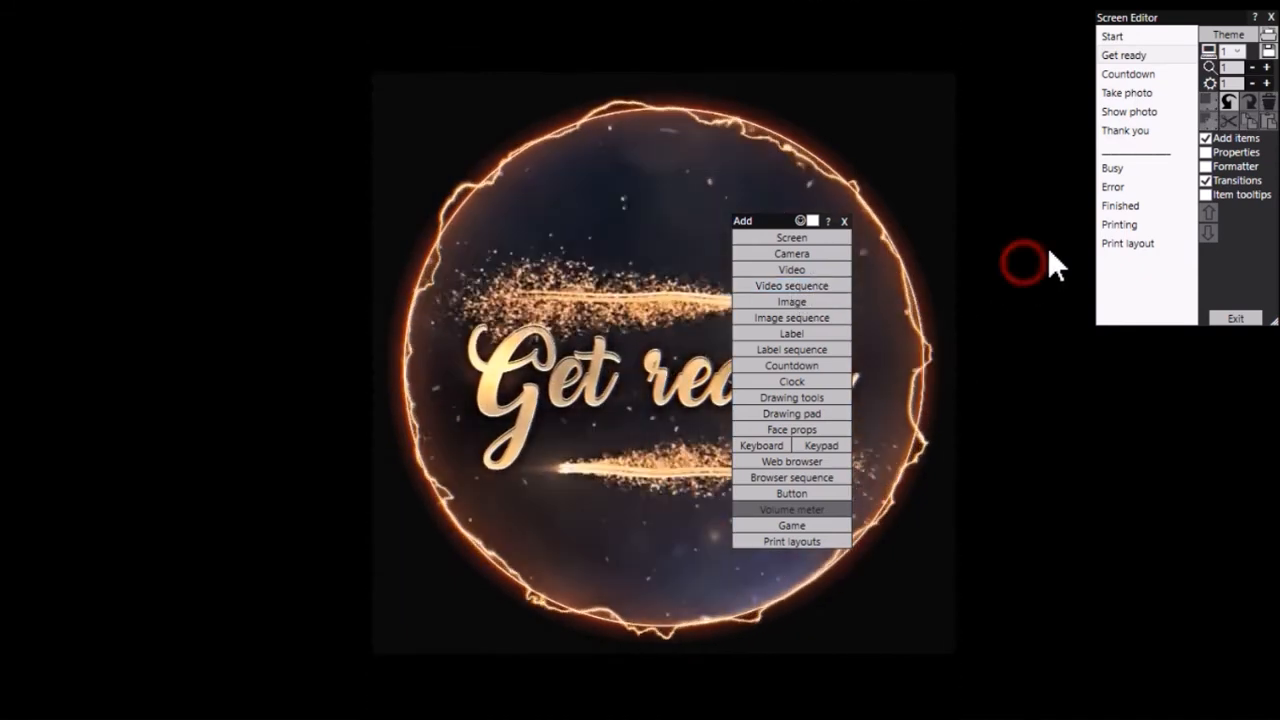
click(1128, 73)
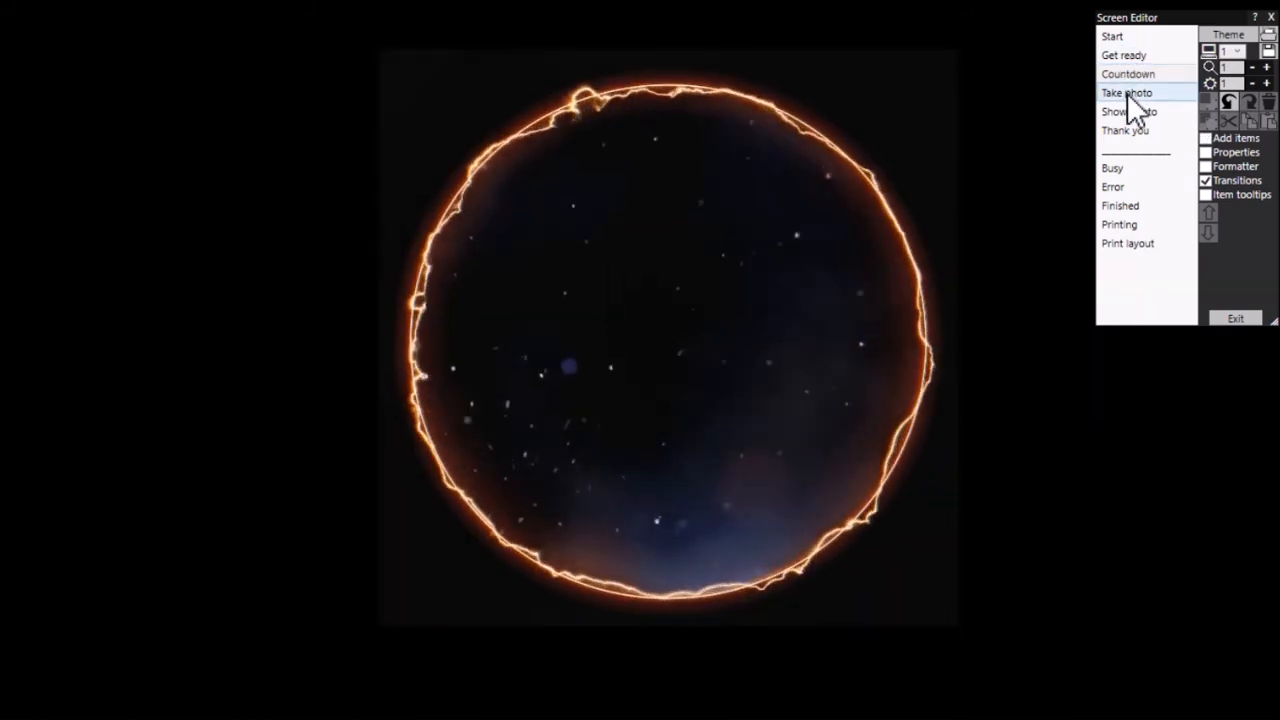
click(1128, 111)
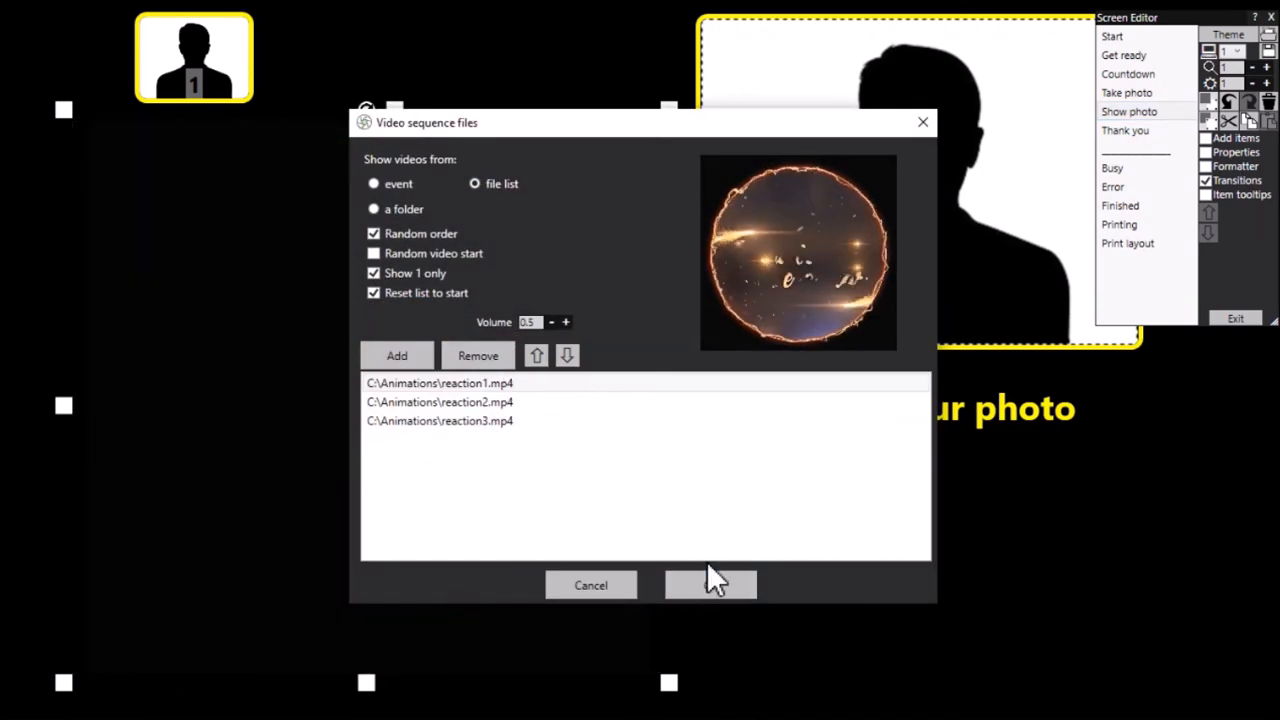
click(710, 585)
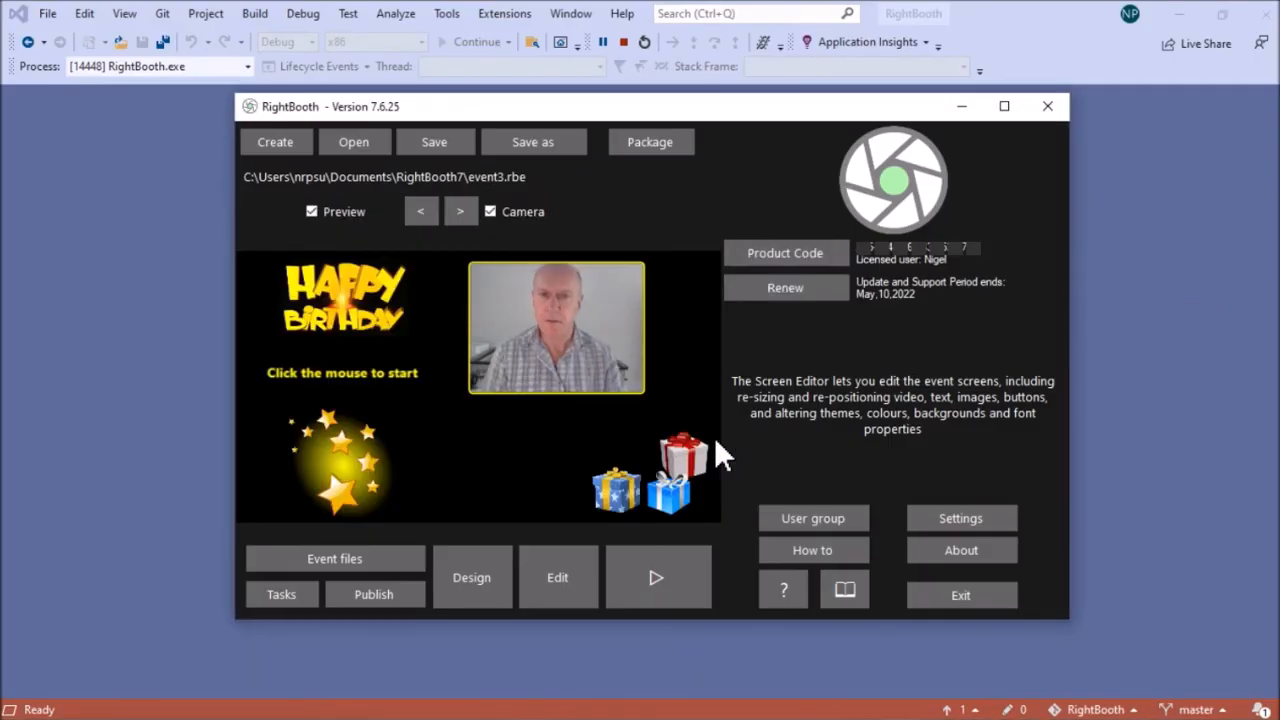
mouse_move(722, 467)
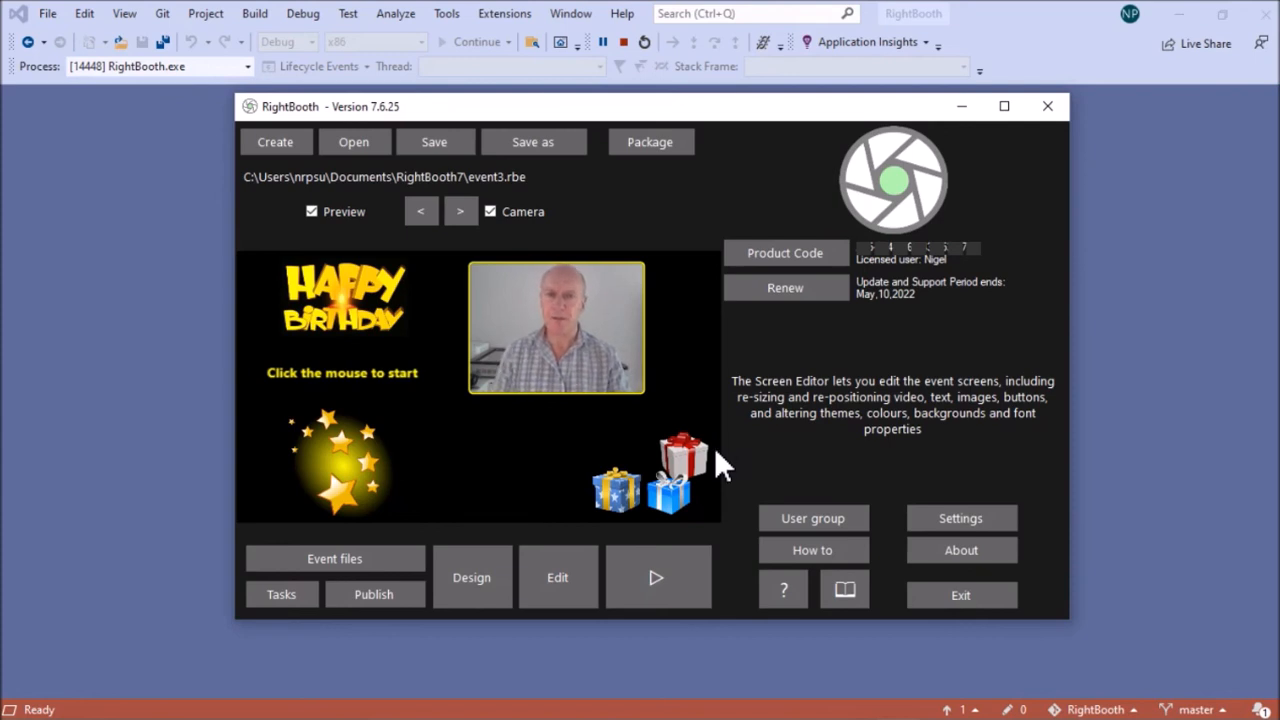